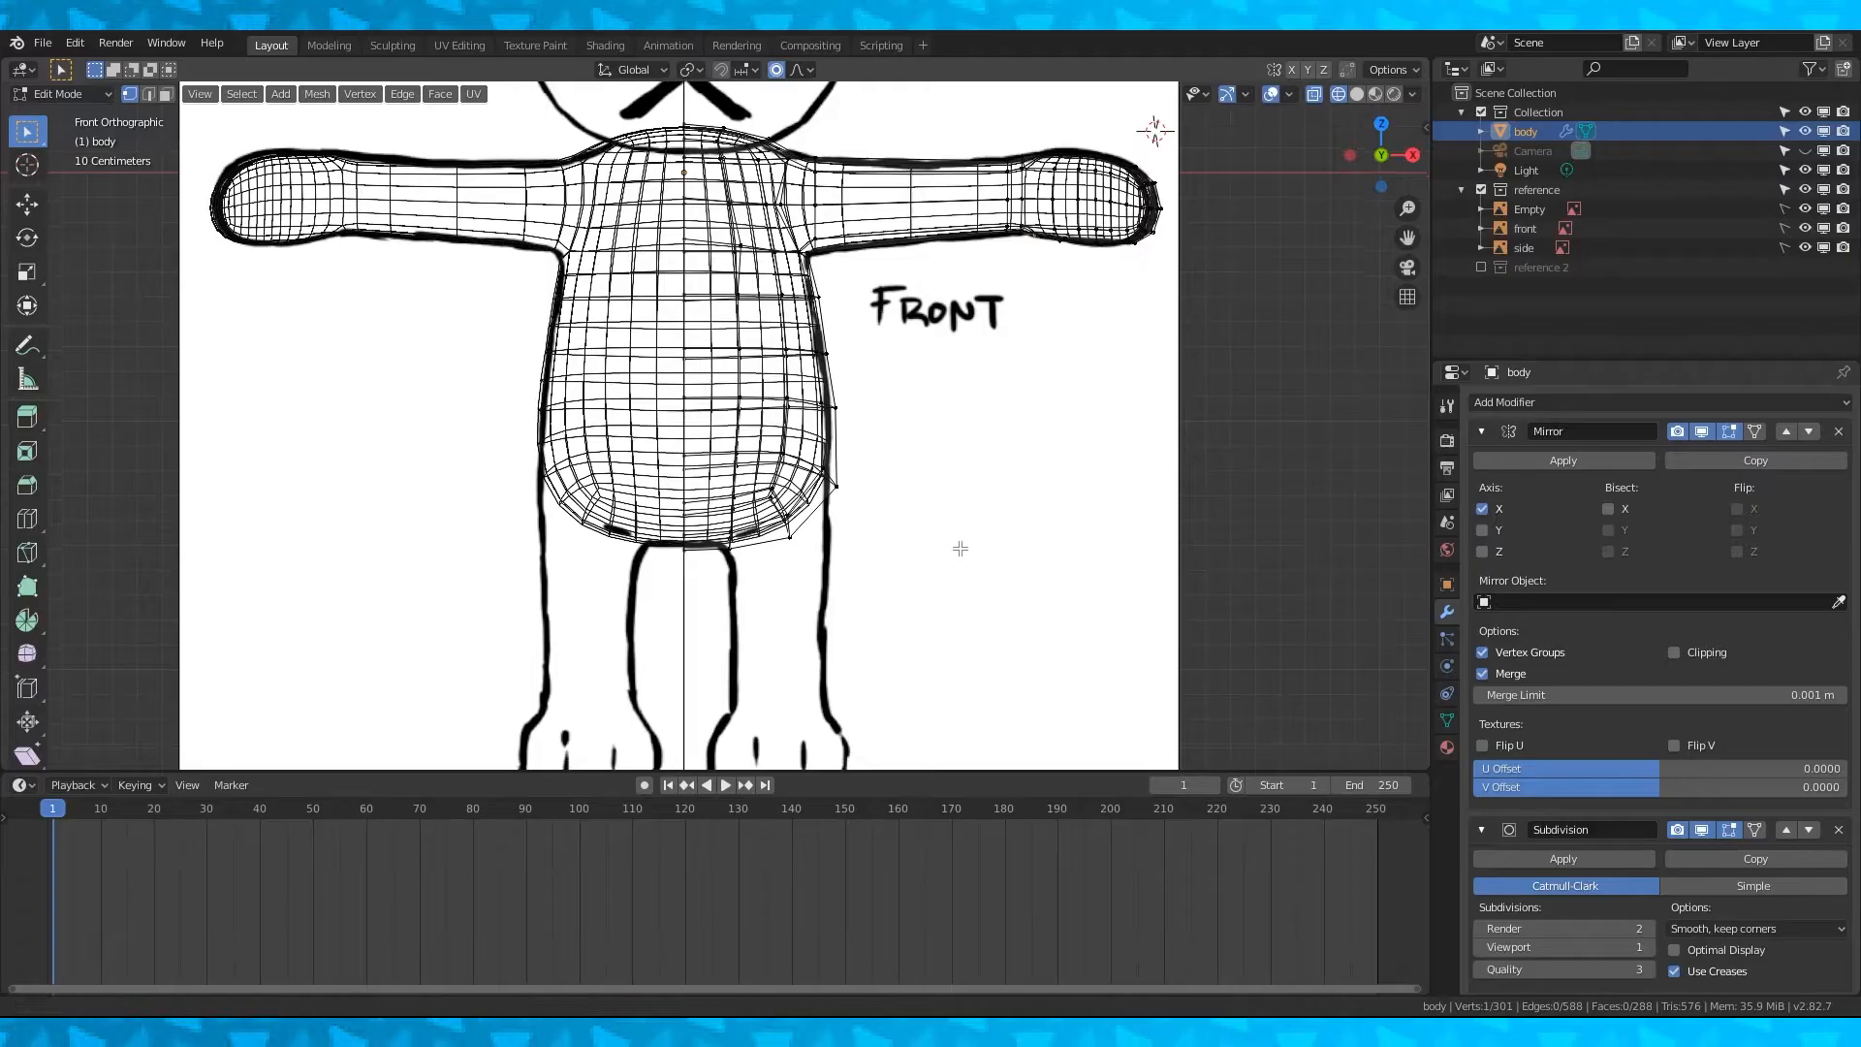
# - Shape a subdivided cube into a rounded foot over the bottom reference and apply the Subdivision modifier
pyautogui.scroll(-3)
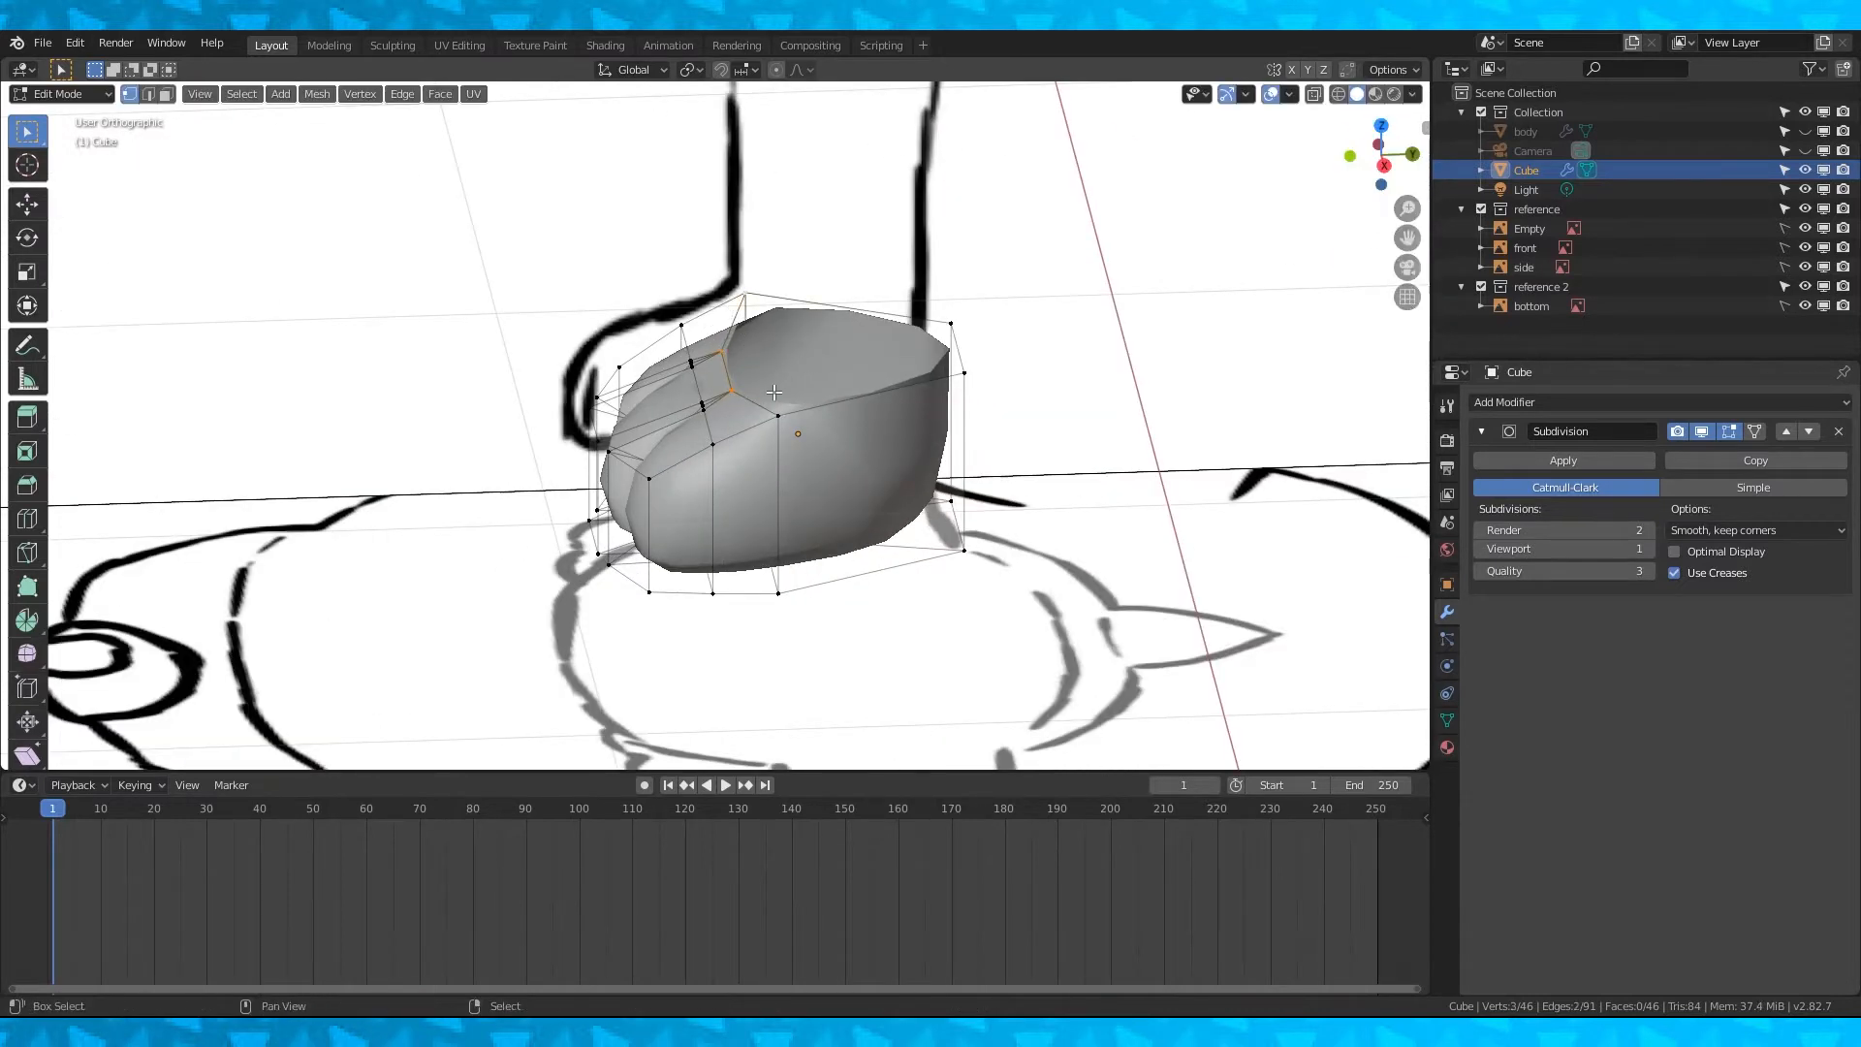
pyautogui.press('s')
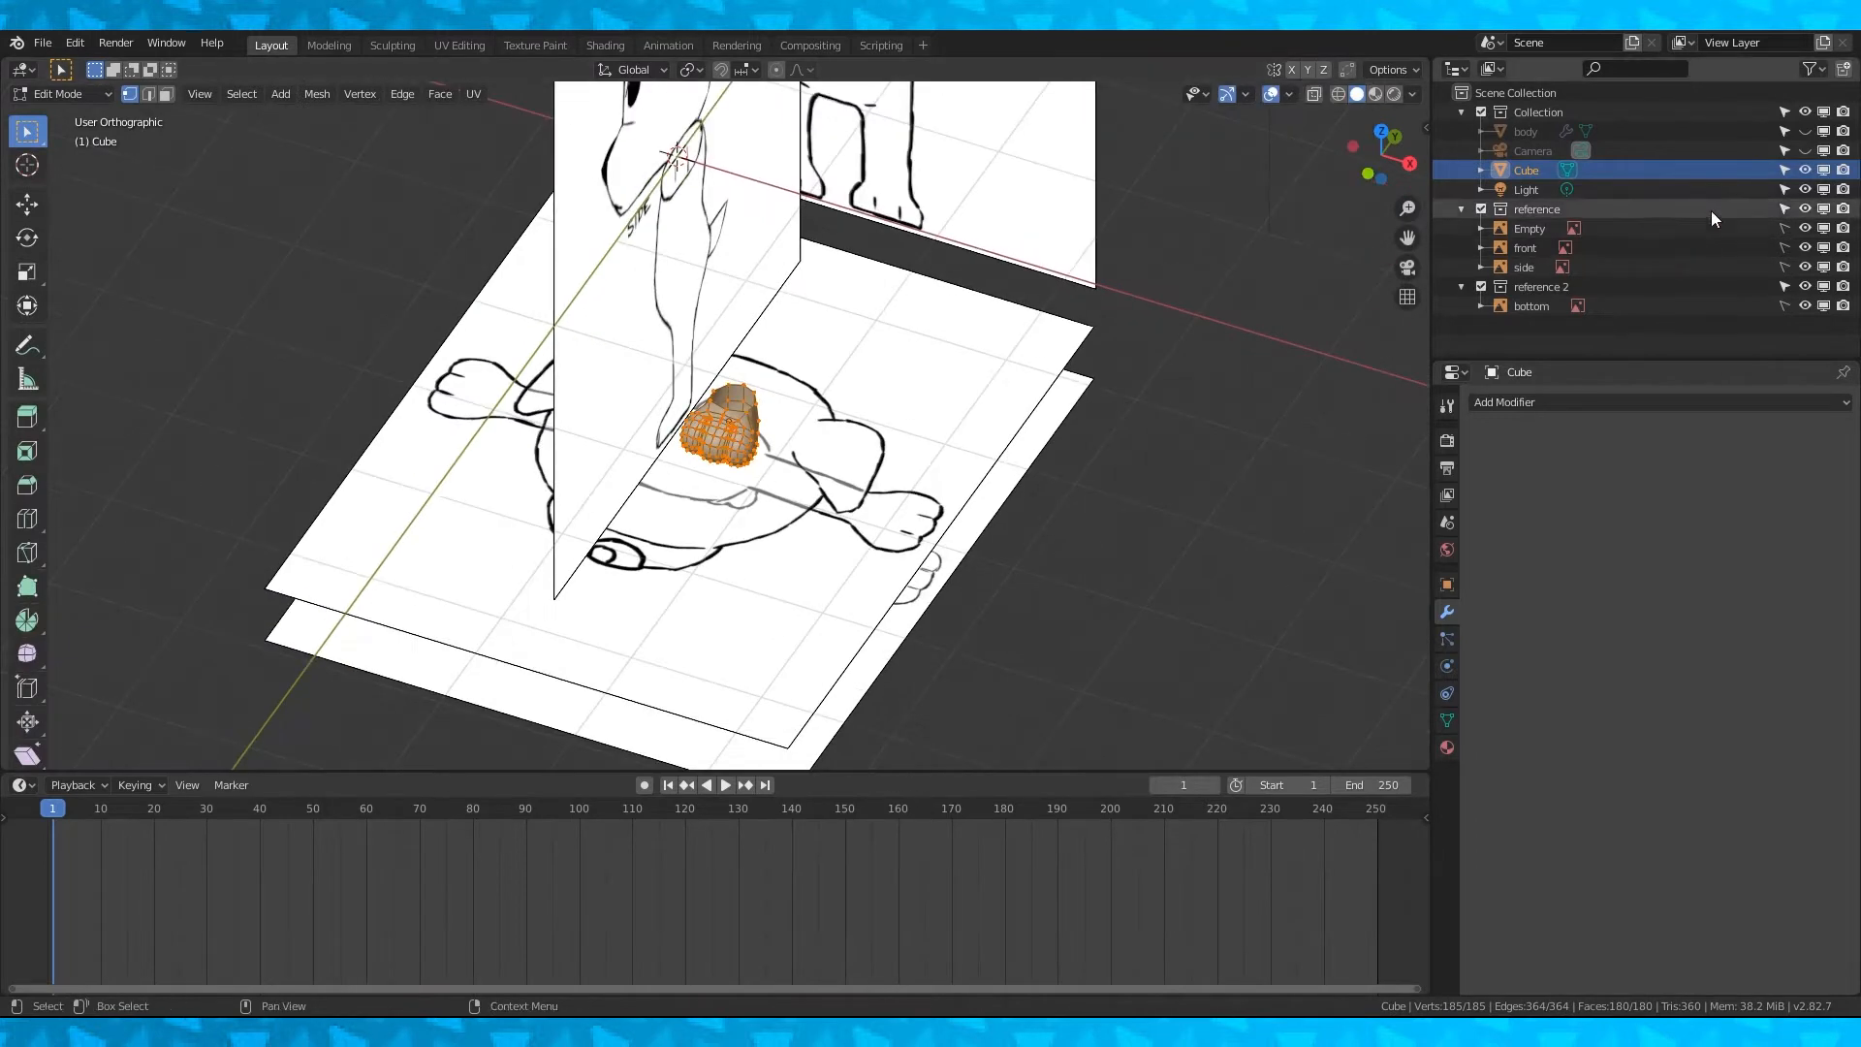
# - Delete the faces under the dog's head and G-move body vertices with proportional editing to form the legs
pyautogui.click(1481, 287)
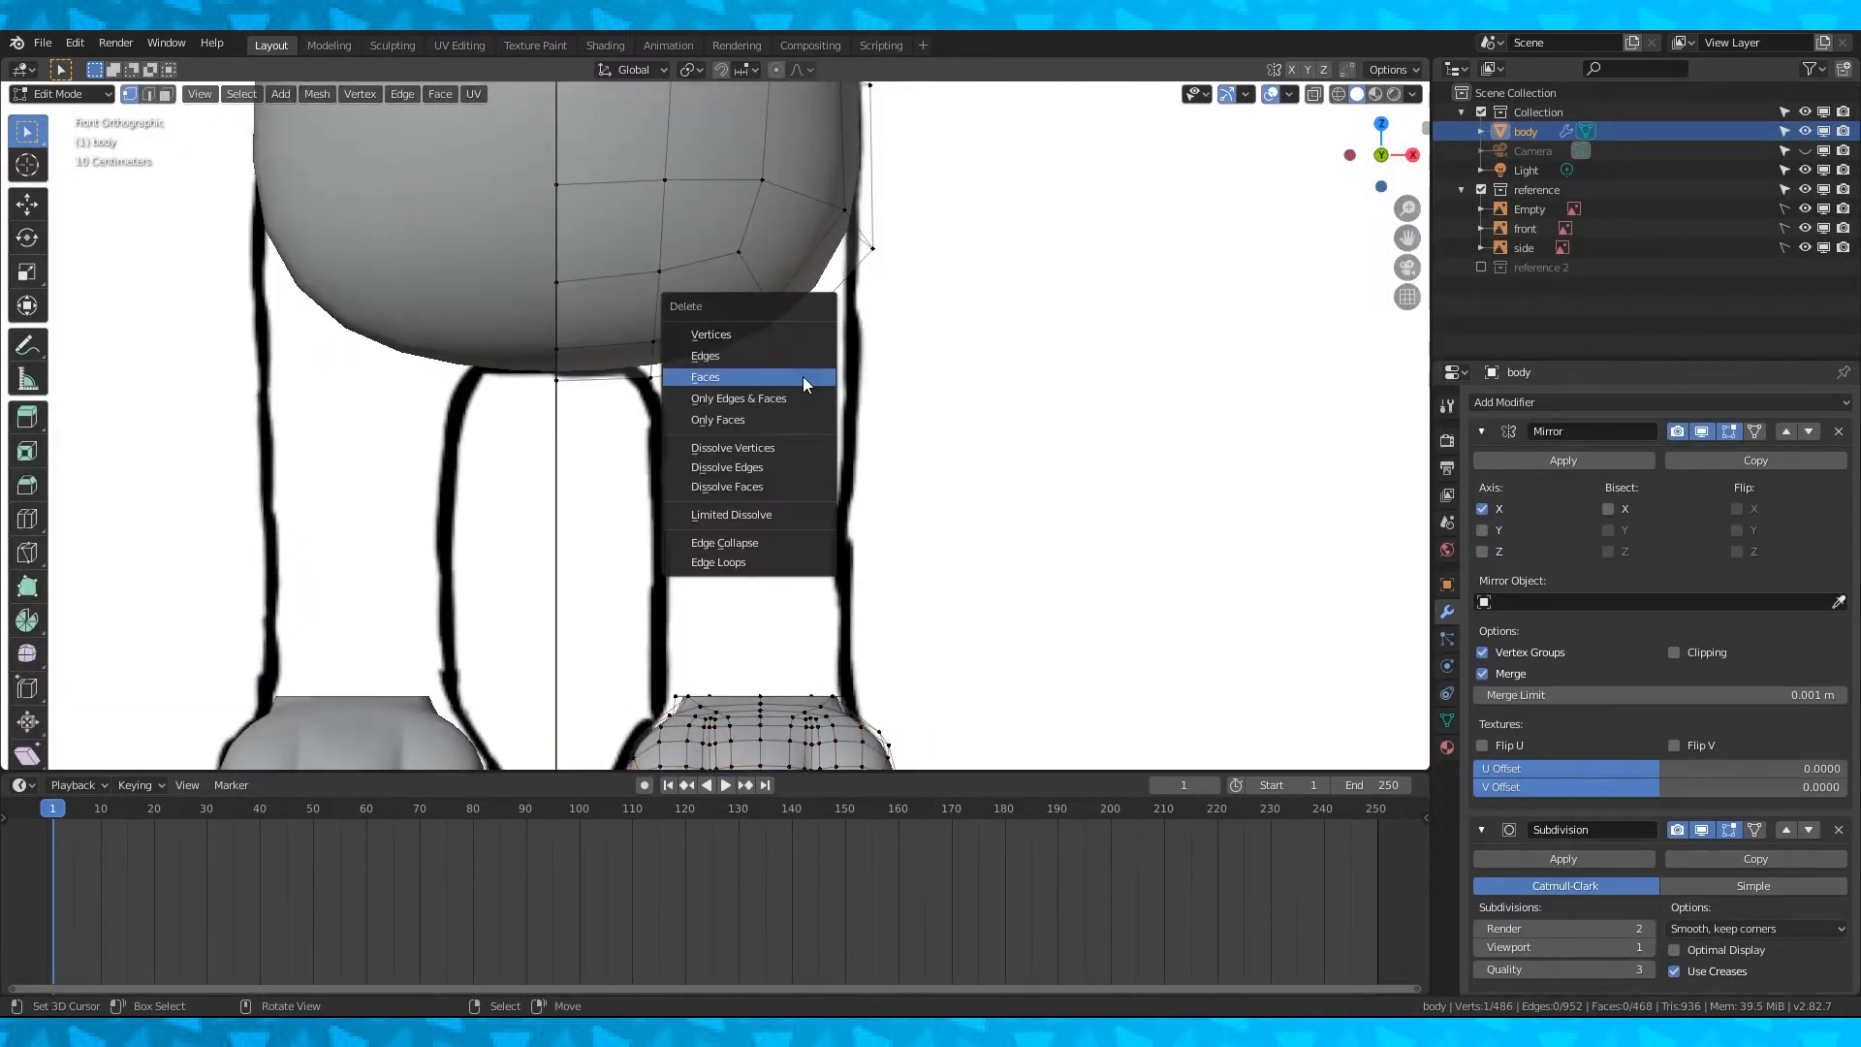
pyautogui.click(706, 376)
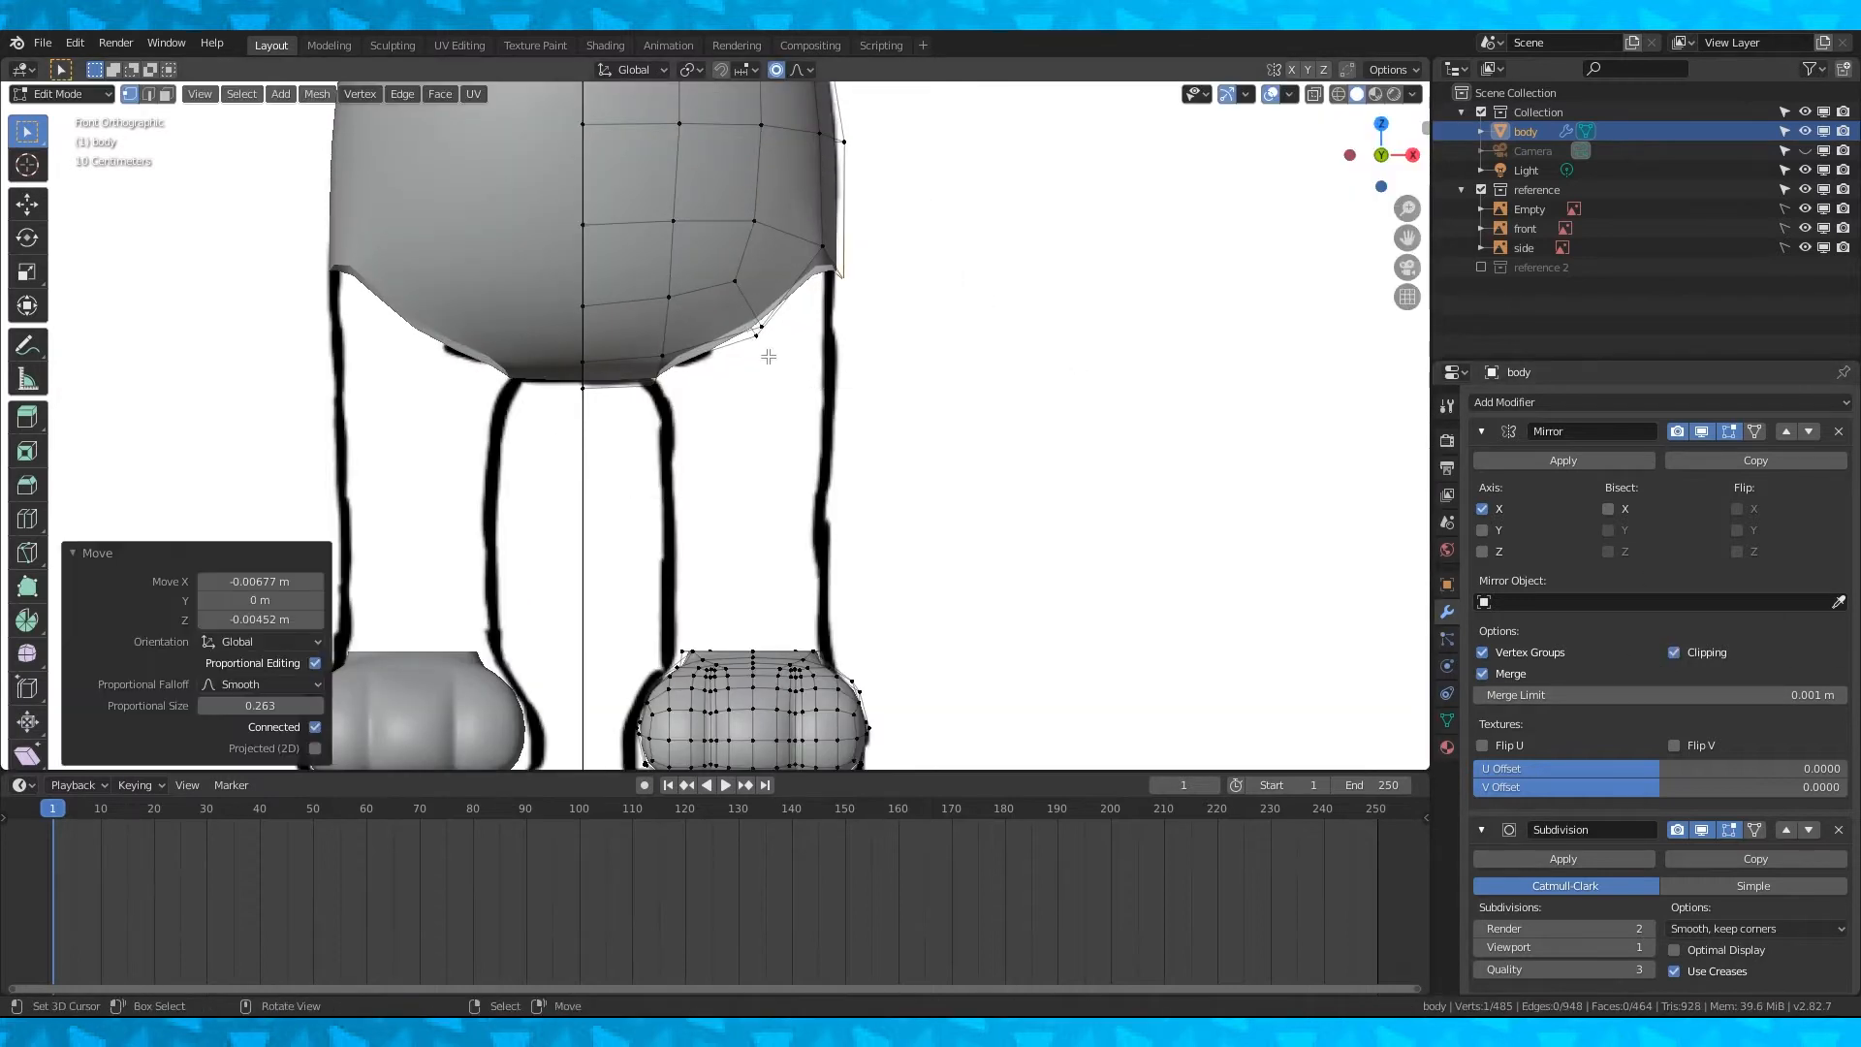
pyautogui.click(279, 93)
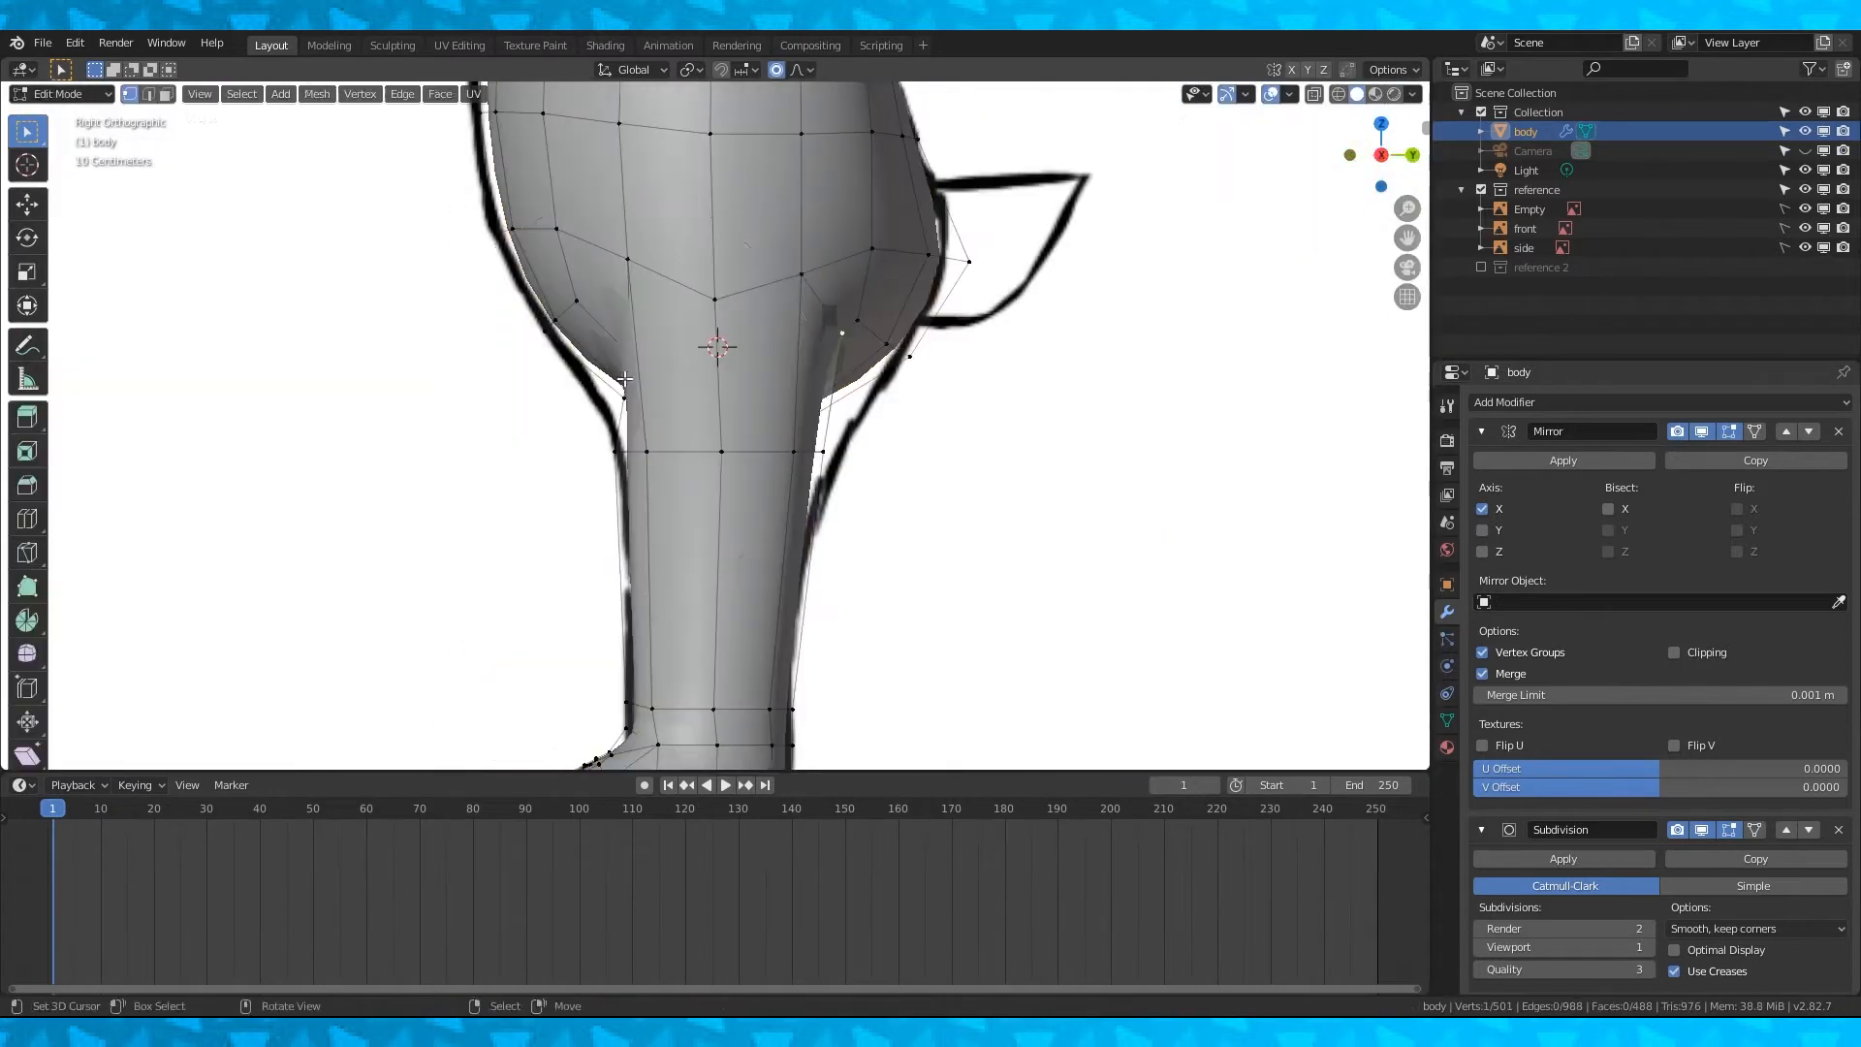
pyautogui.press('g')
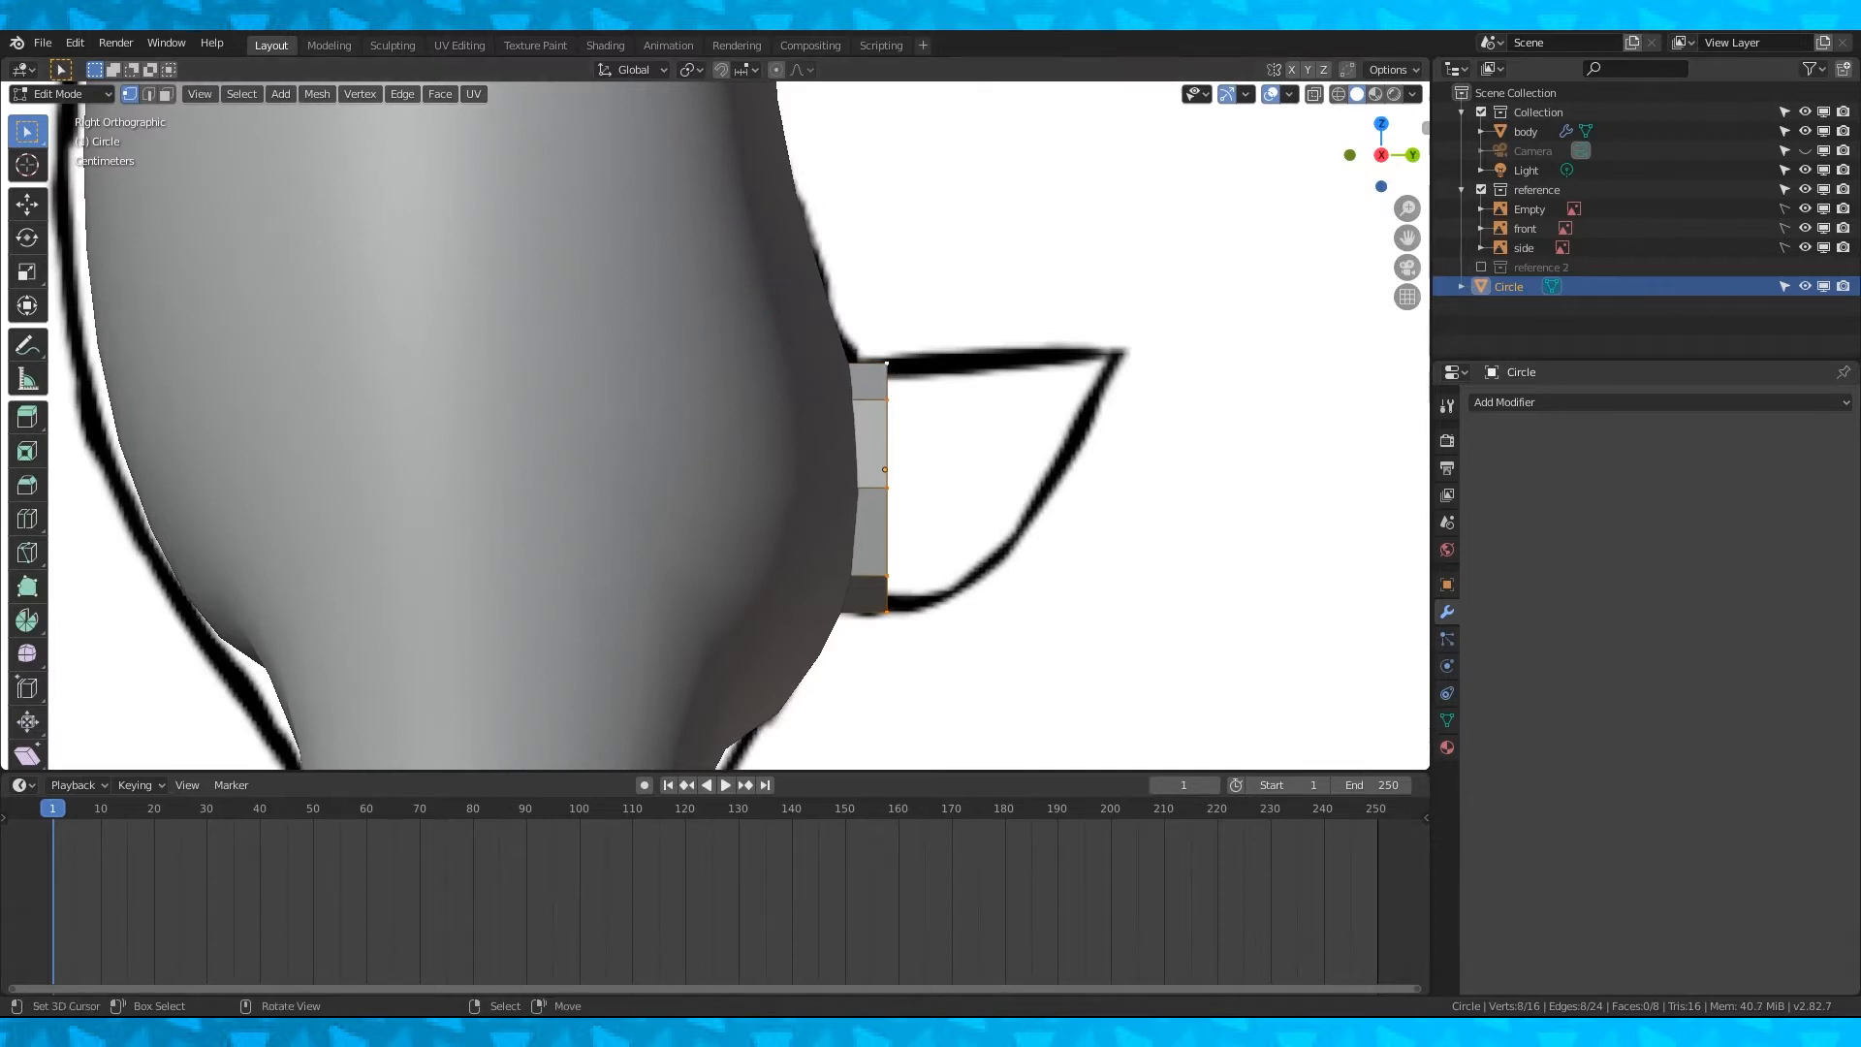
# - Extrude the circle into a pointed ear and merge its tip vertices At Center
pyautogui.click(690, 70)
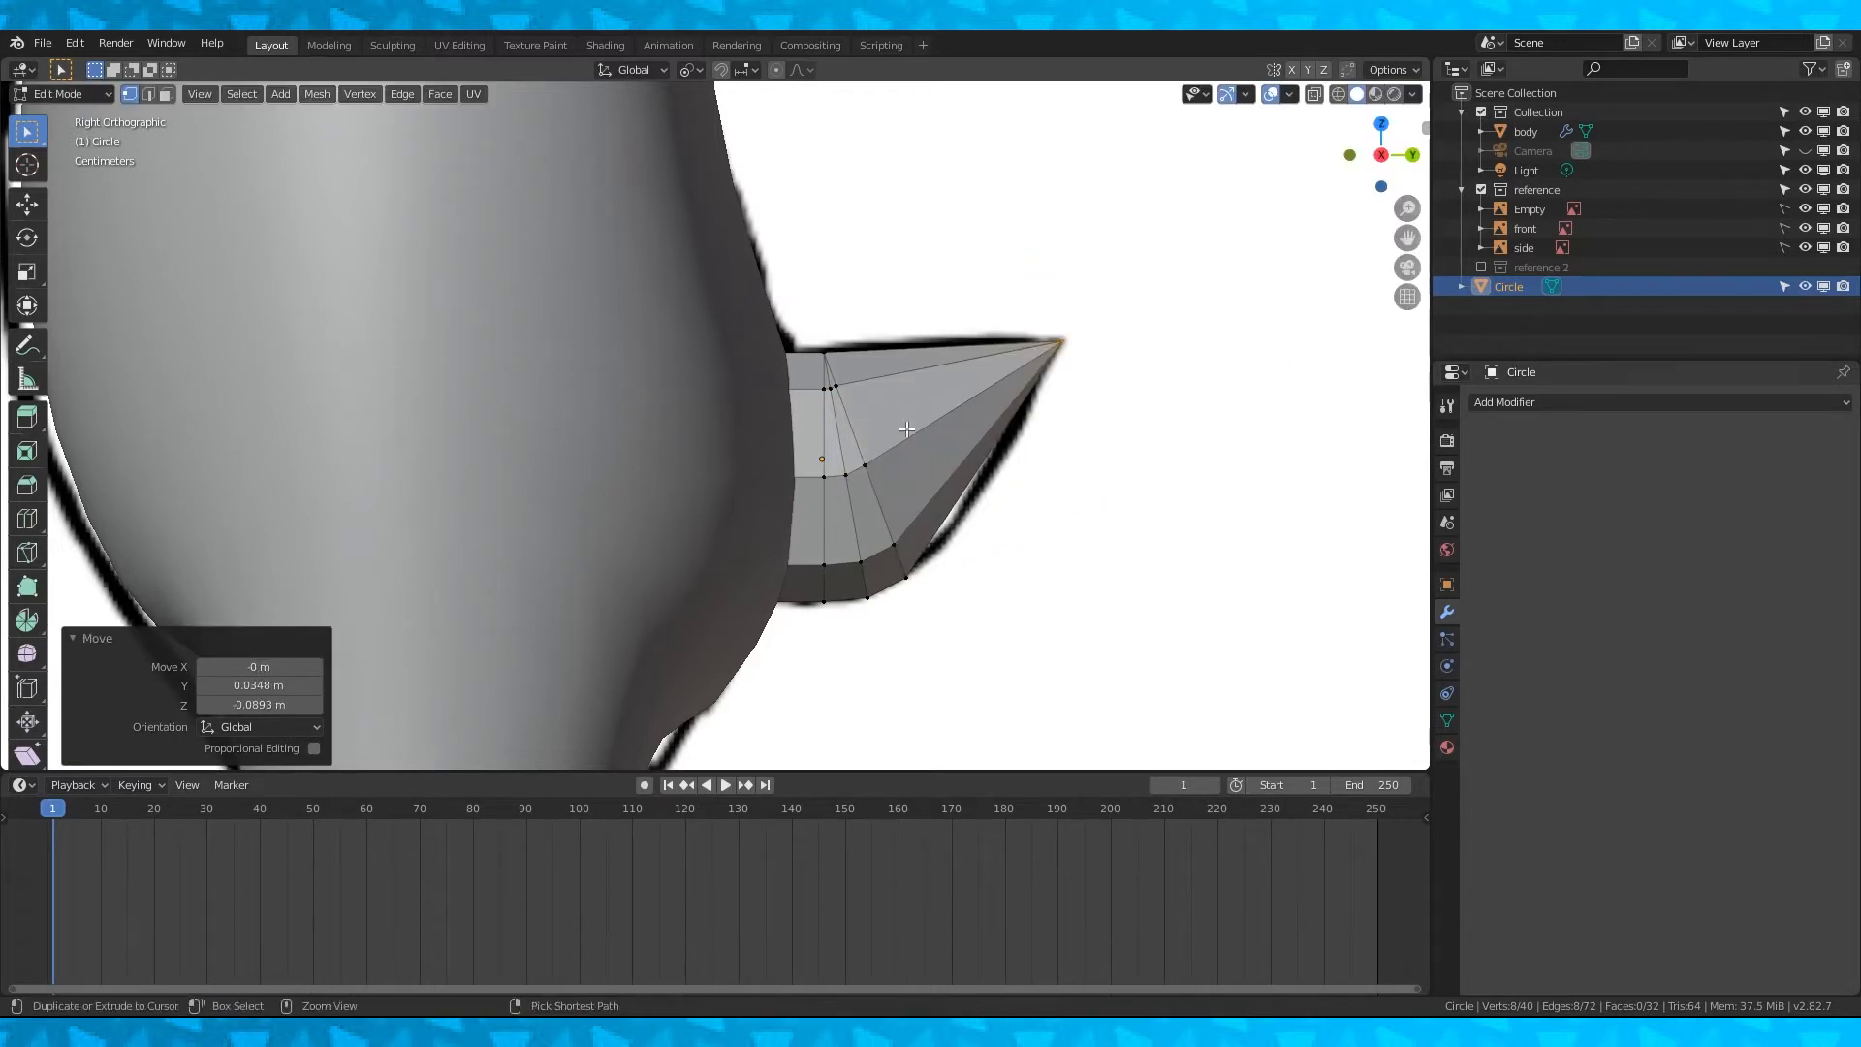
pyautogui.press('g')
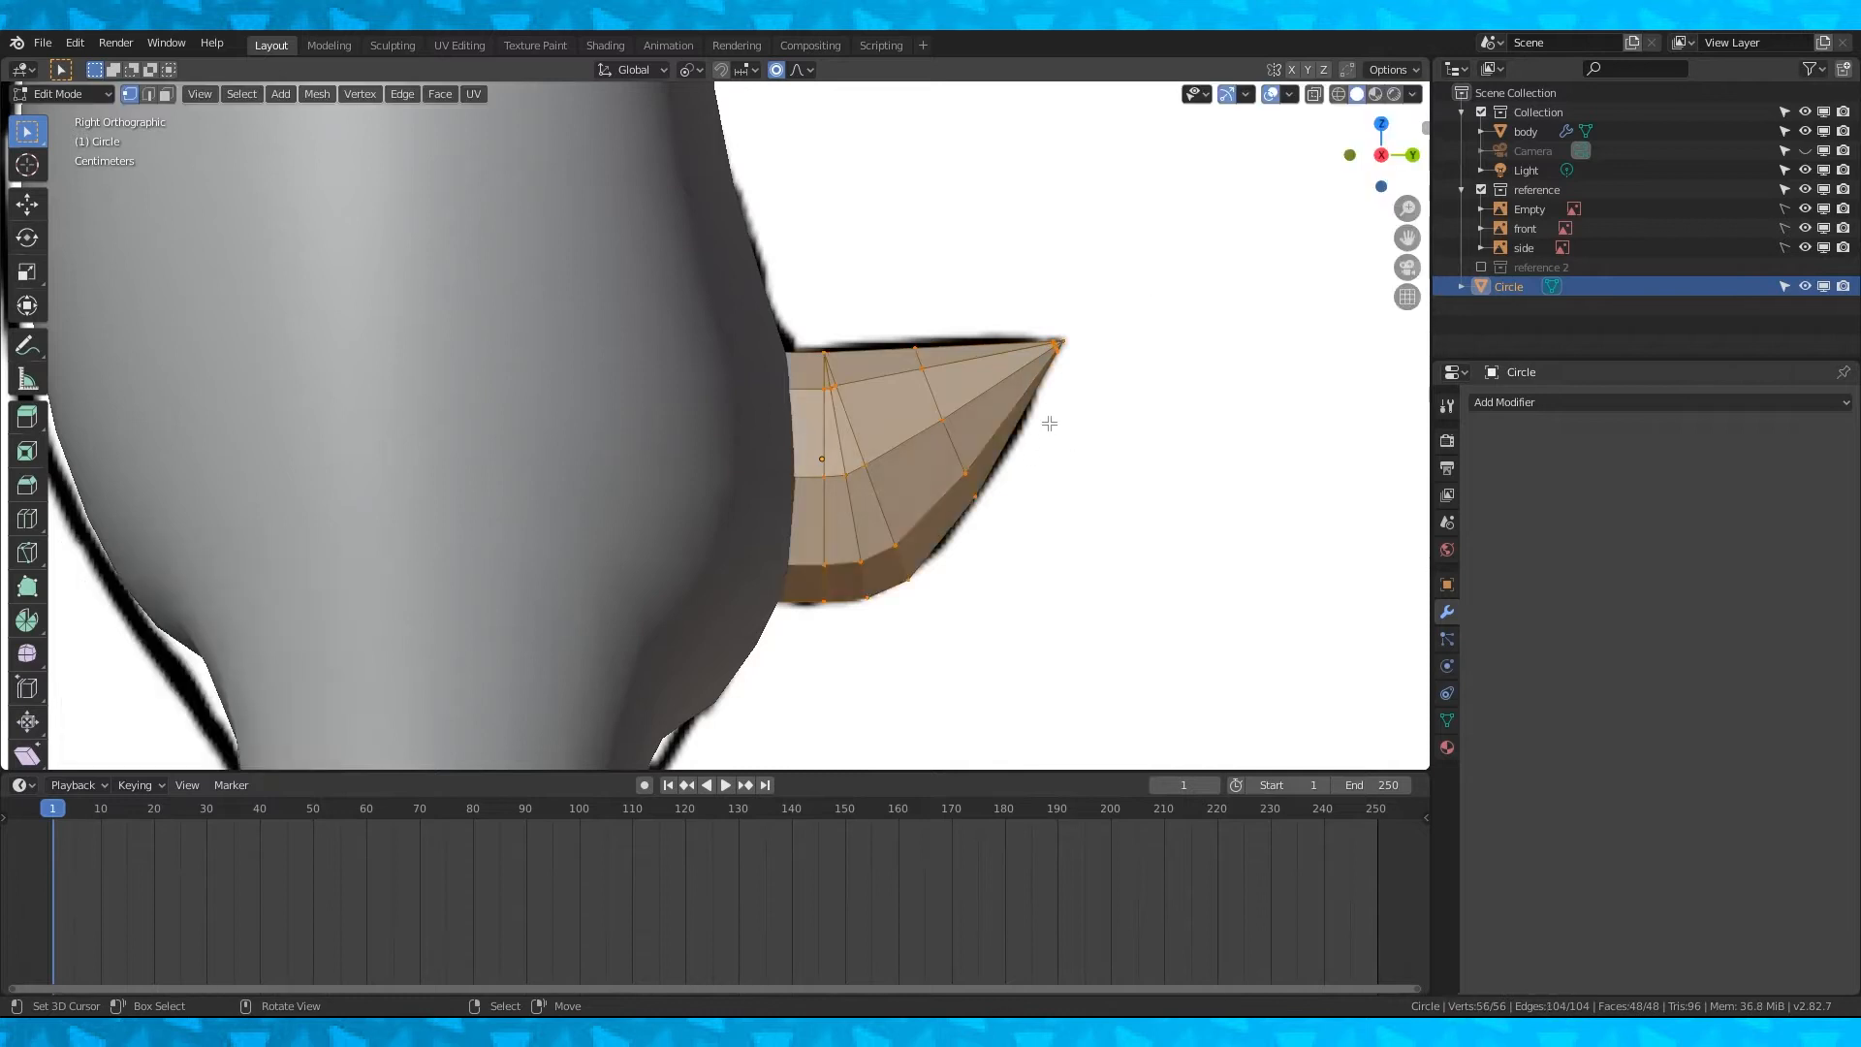
pyautogui.moveTo(1173, 382)
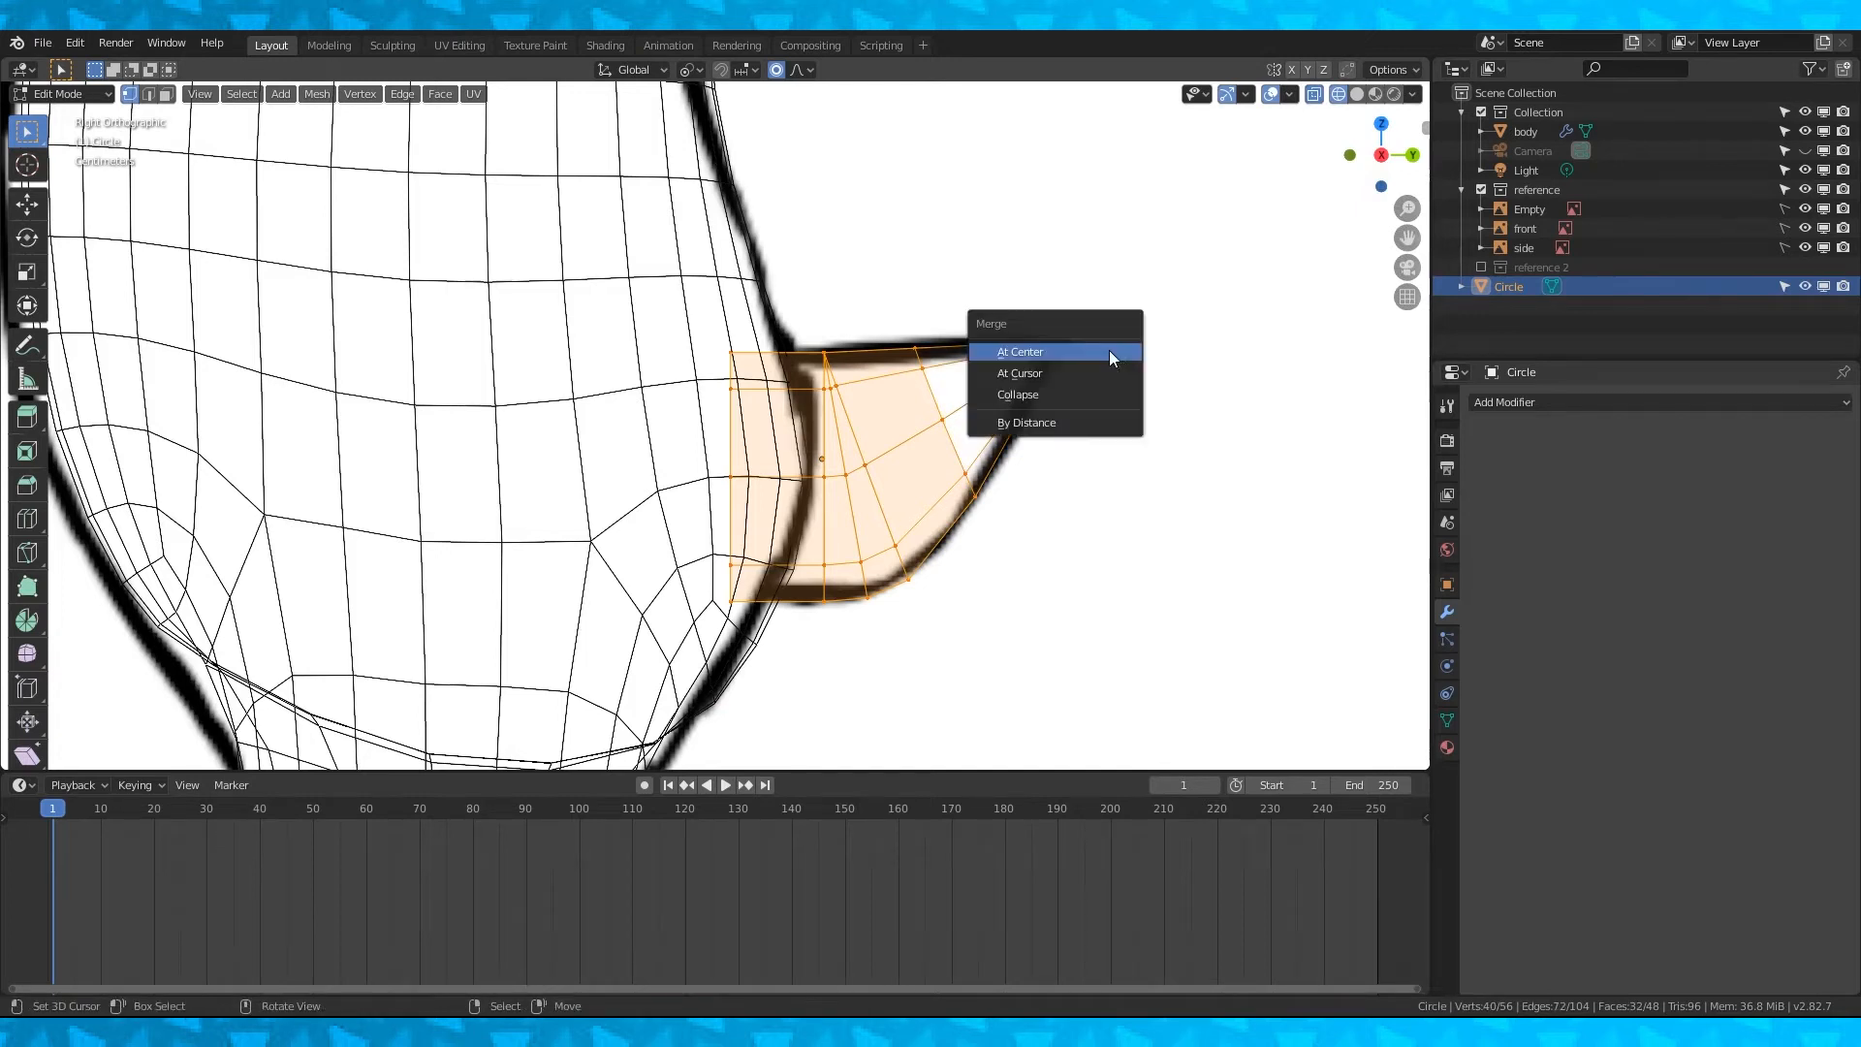
pyautogui.click(1026, 420)
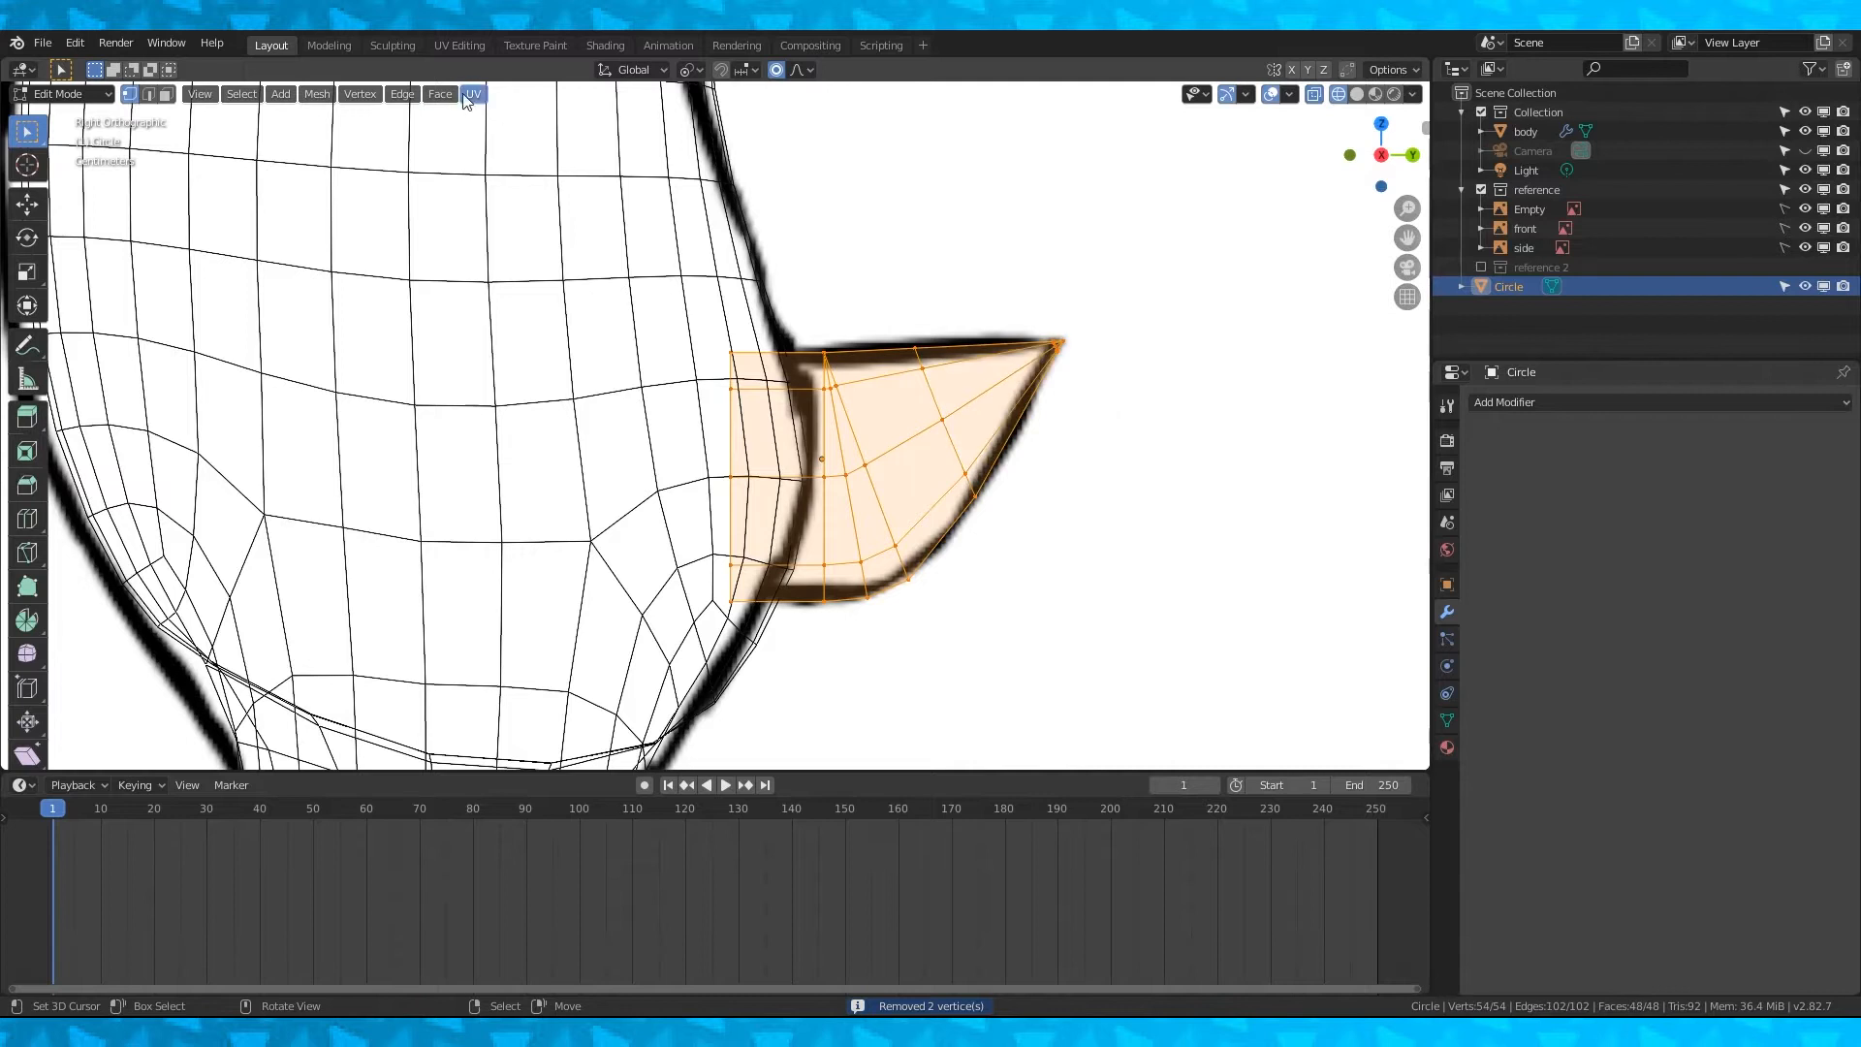
# - Give the ear a Subdivision Surface modifier and smooth its vertices with proportional editing
pyautogui.click(1504, 401)
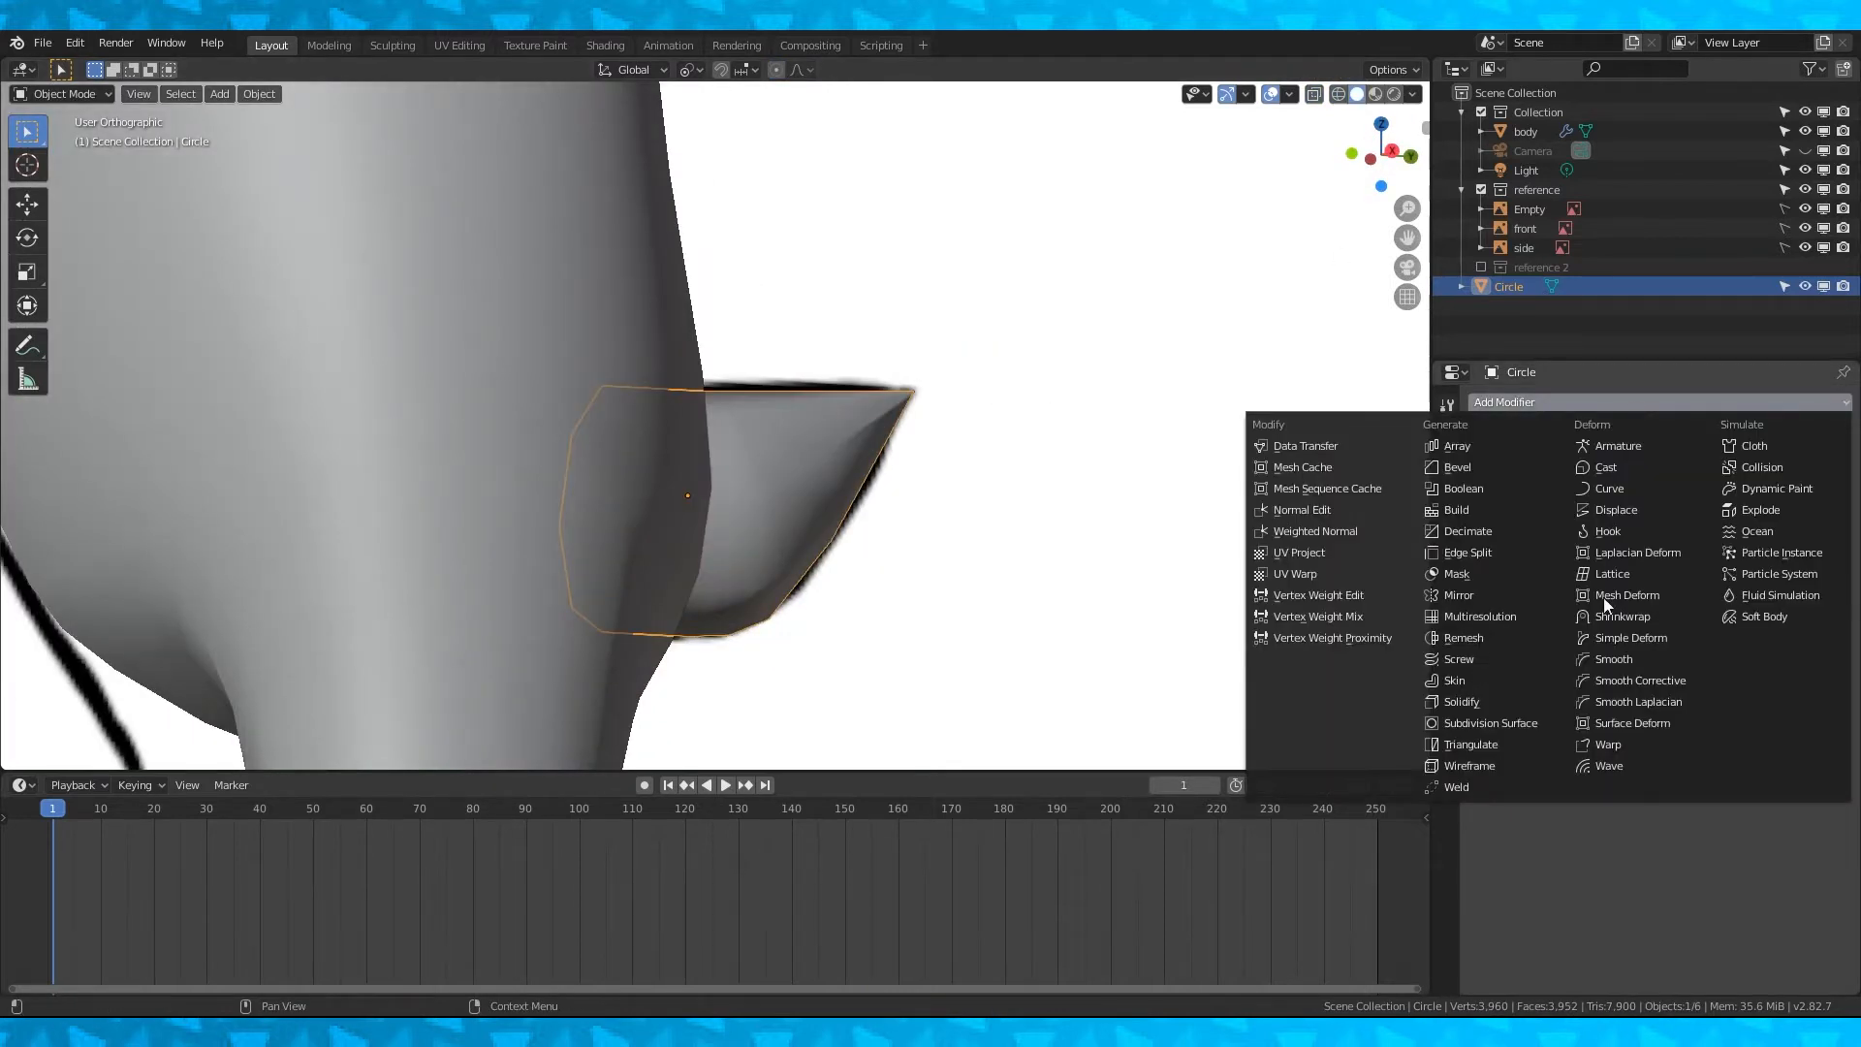
pyautogui.click(1494, 723)
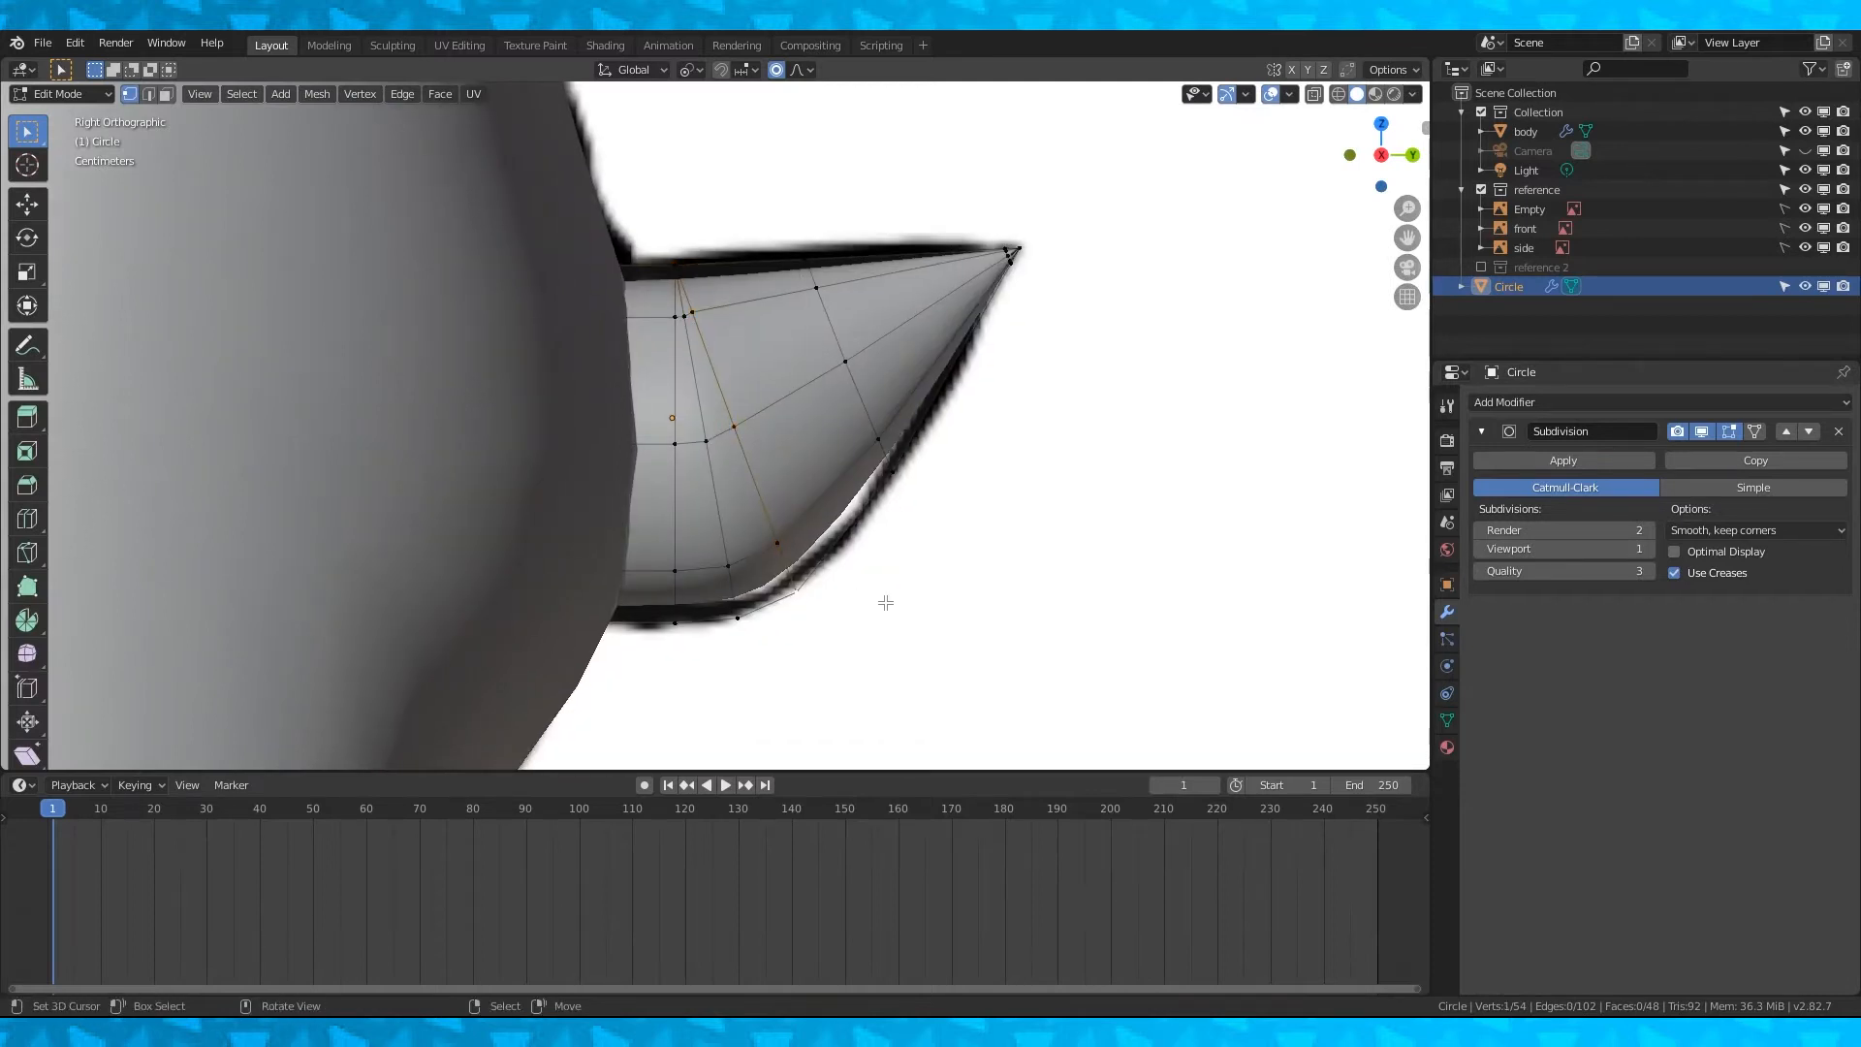
pyautogui.press('g')
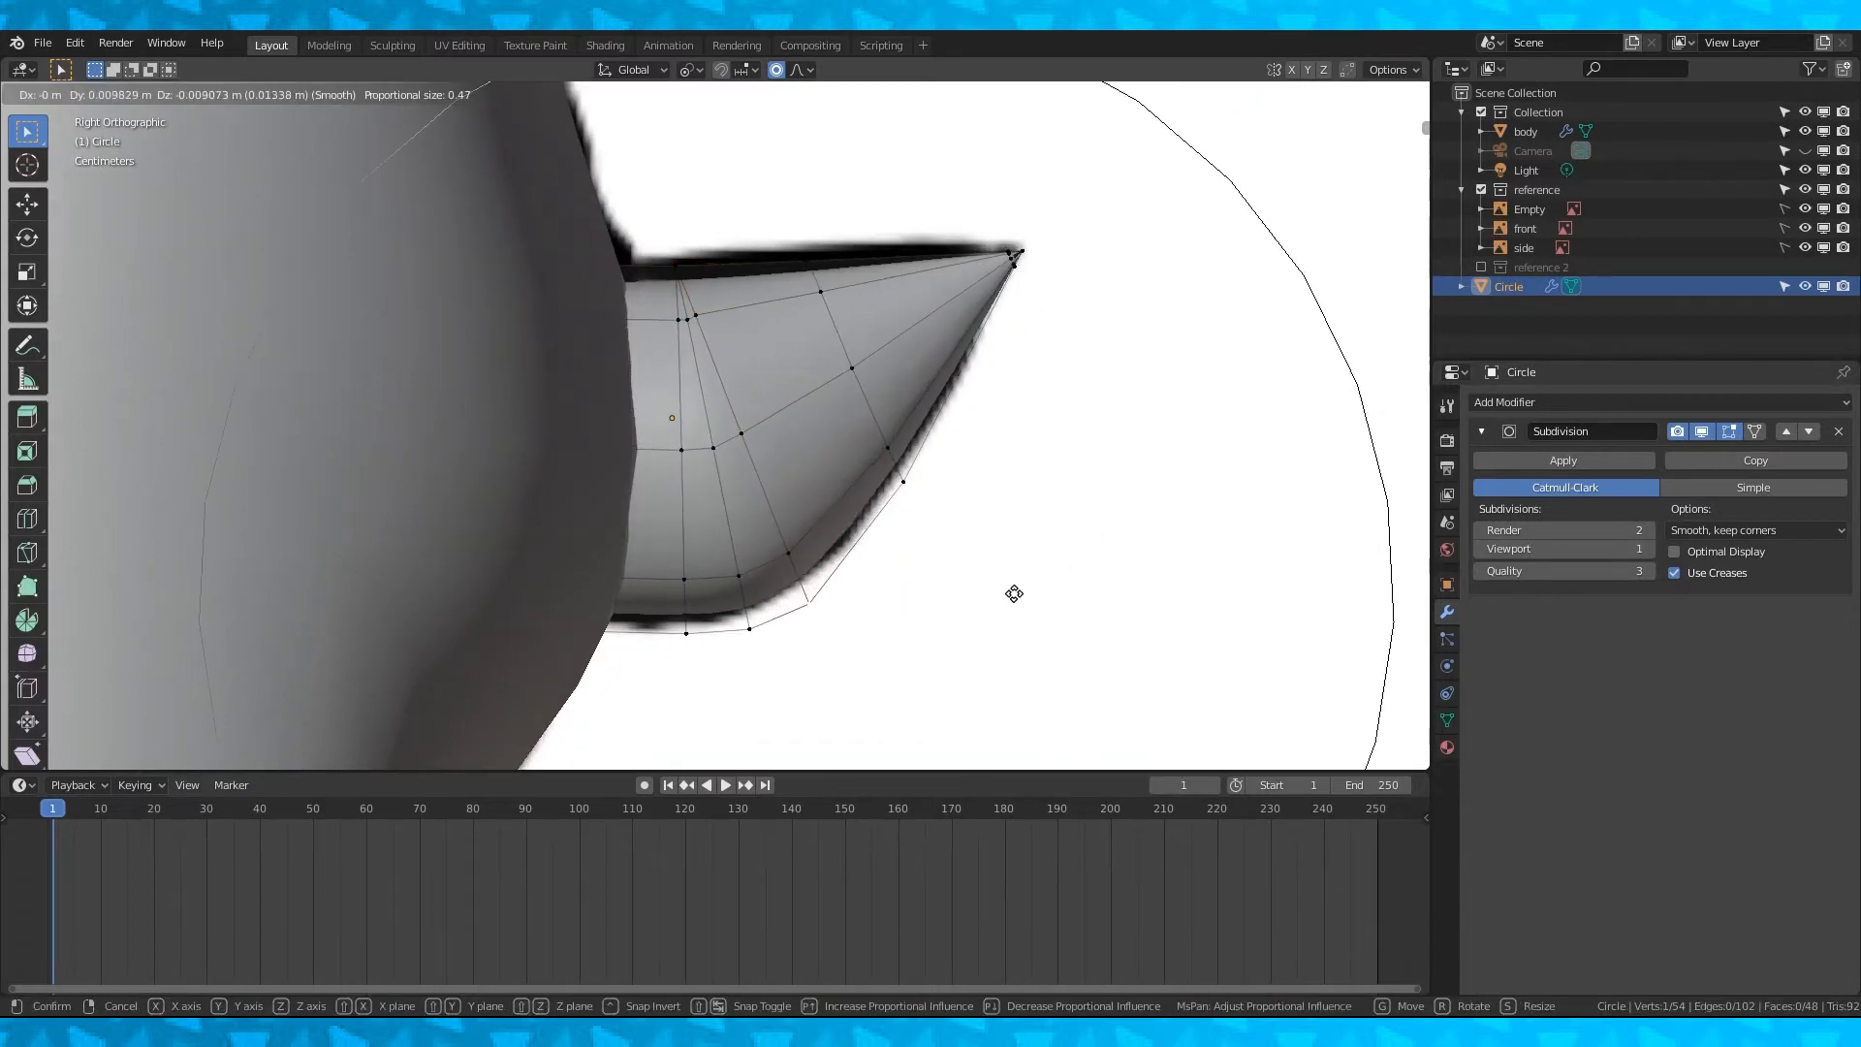
pyautogui.moveTo(731, 225)
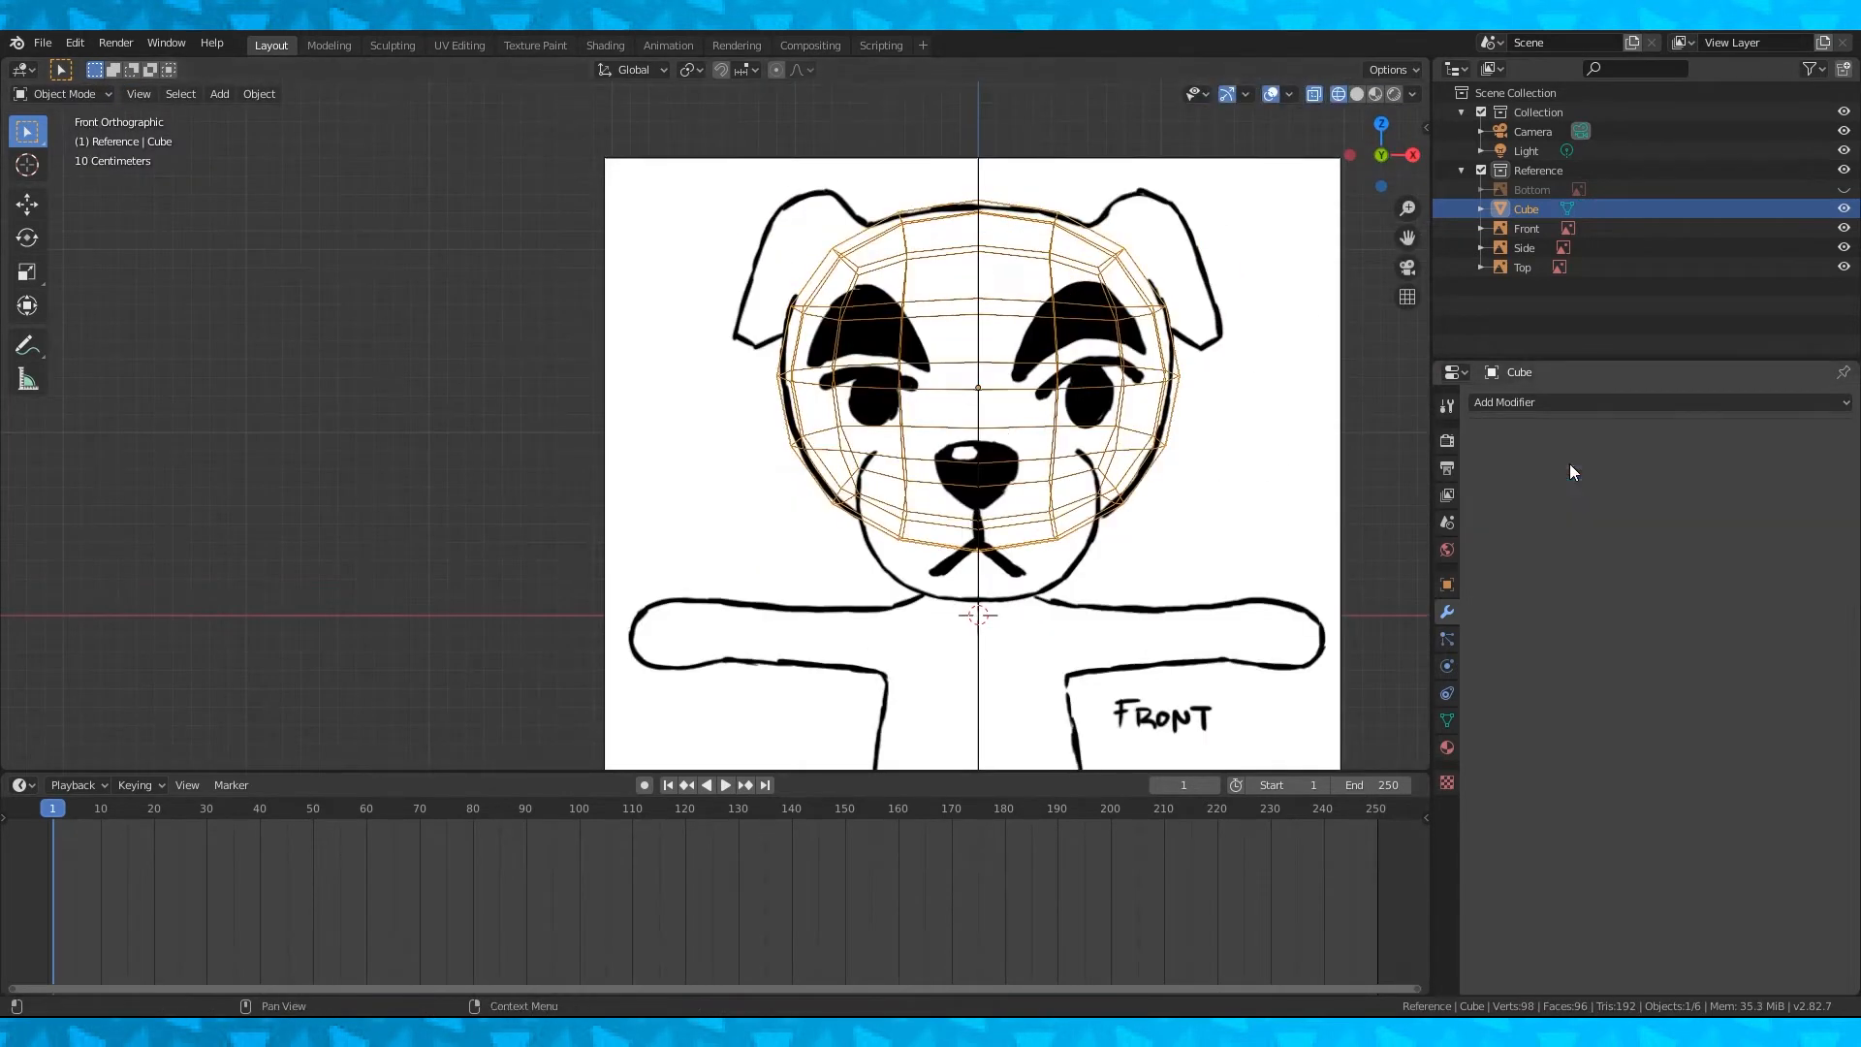
# - Fit a rounded, subdivided cube over the head in the front reference and reach for a modifier
pyautogui.click(1504, 401)
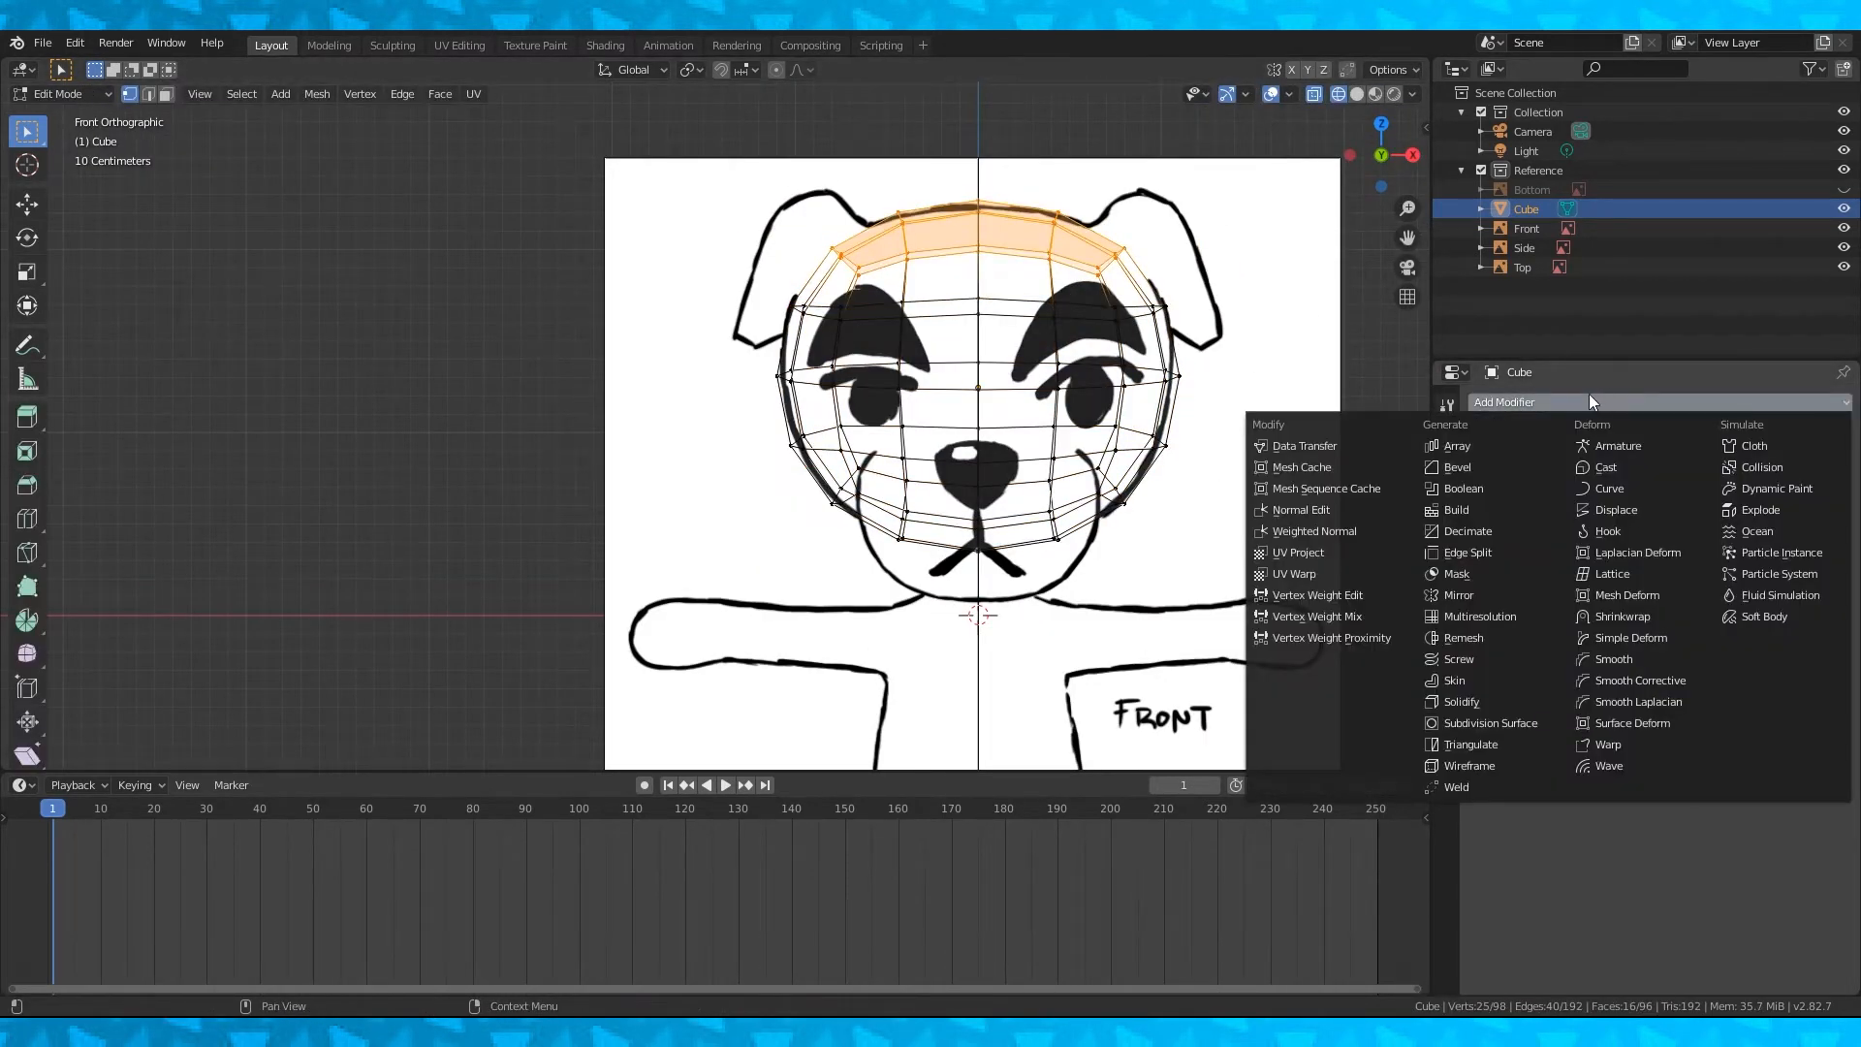
# - Give the head a Mirror modifier alongside Subdivision Surface and inset its bottom faces
pyautogui.click(1493, 723)
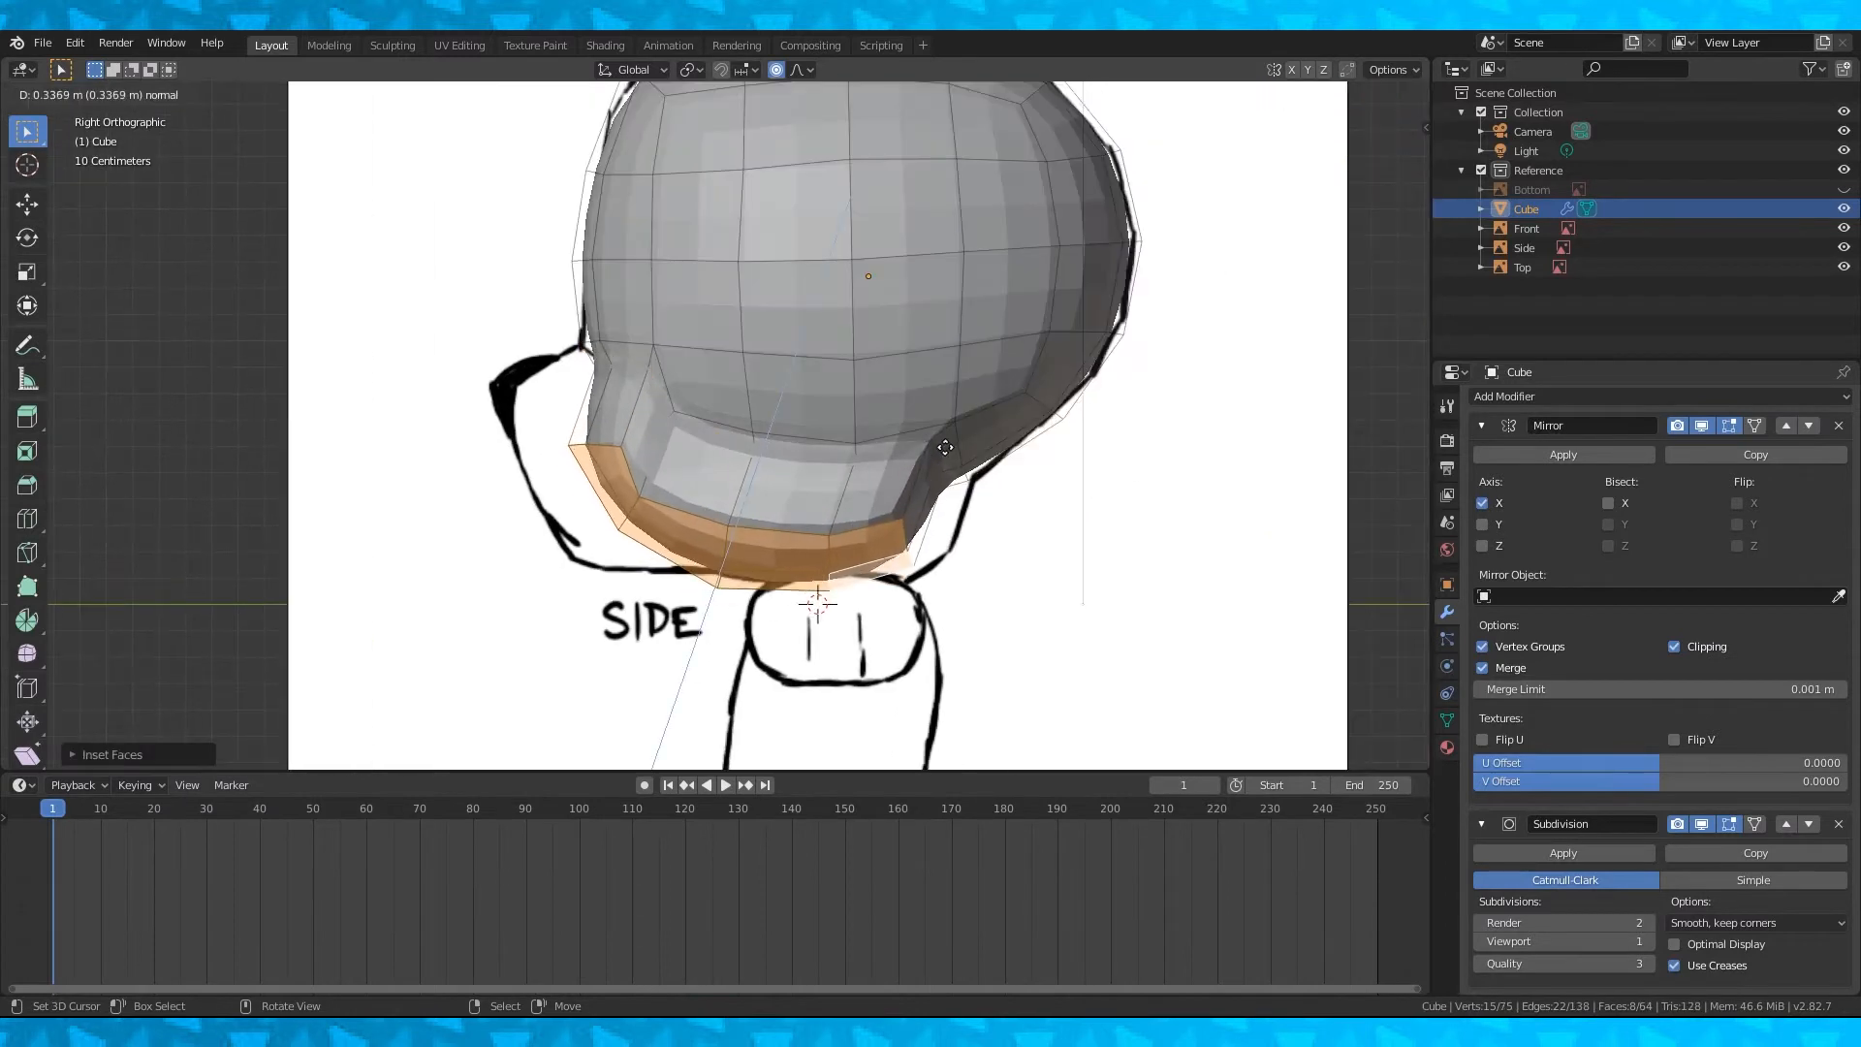
# - Toggle into Edit Mode with X-ray and push the lower front faces forward into a snout matching the side sketch
pyautogui.press('Tab')
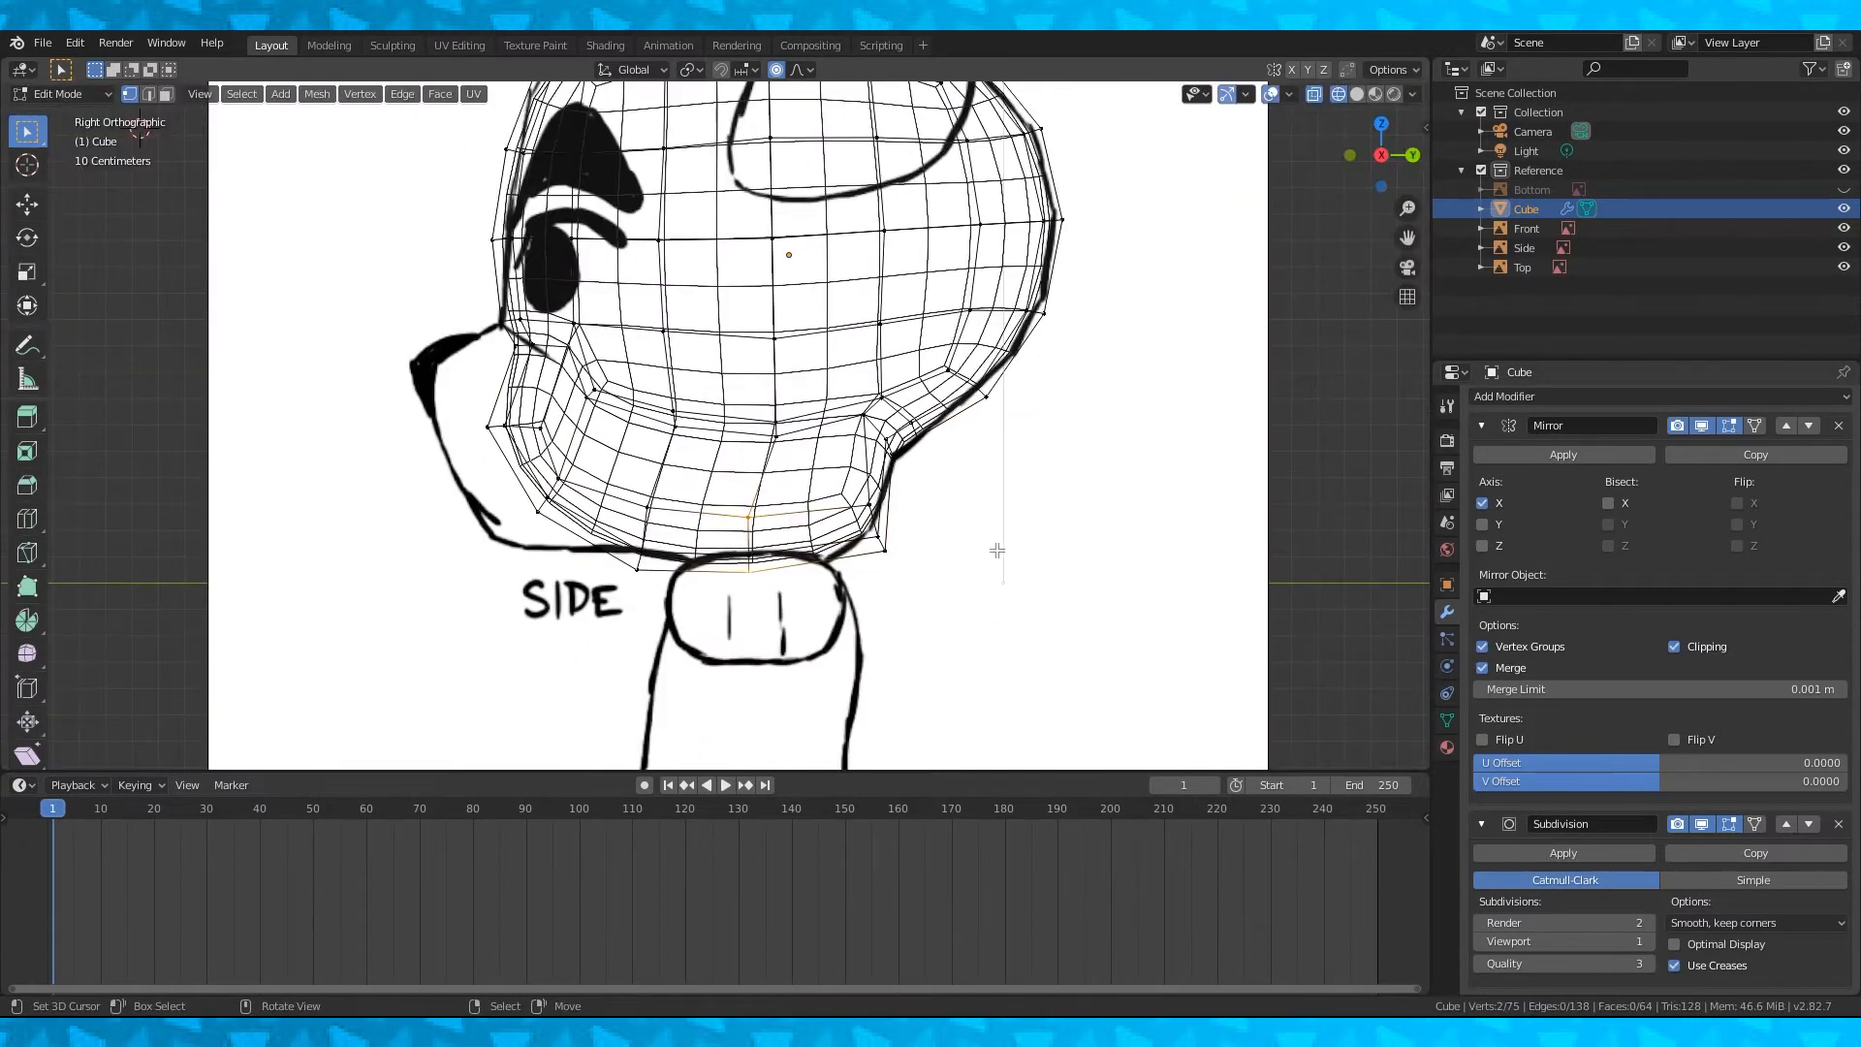
pyautogui.press('Tab')
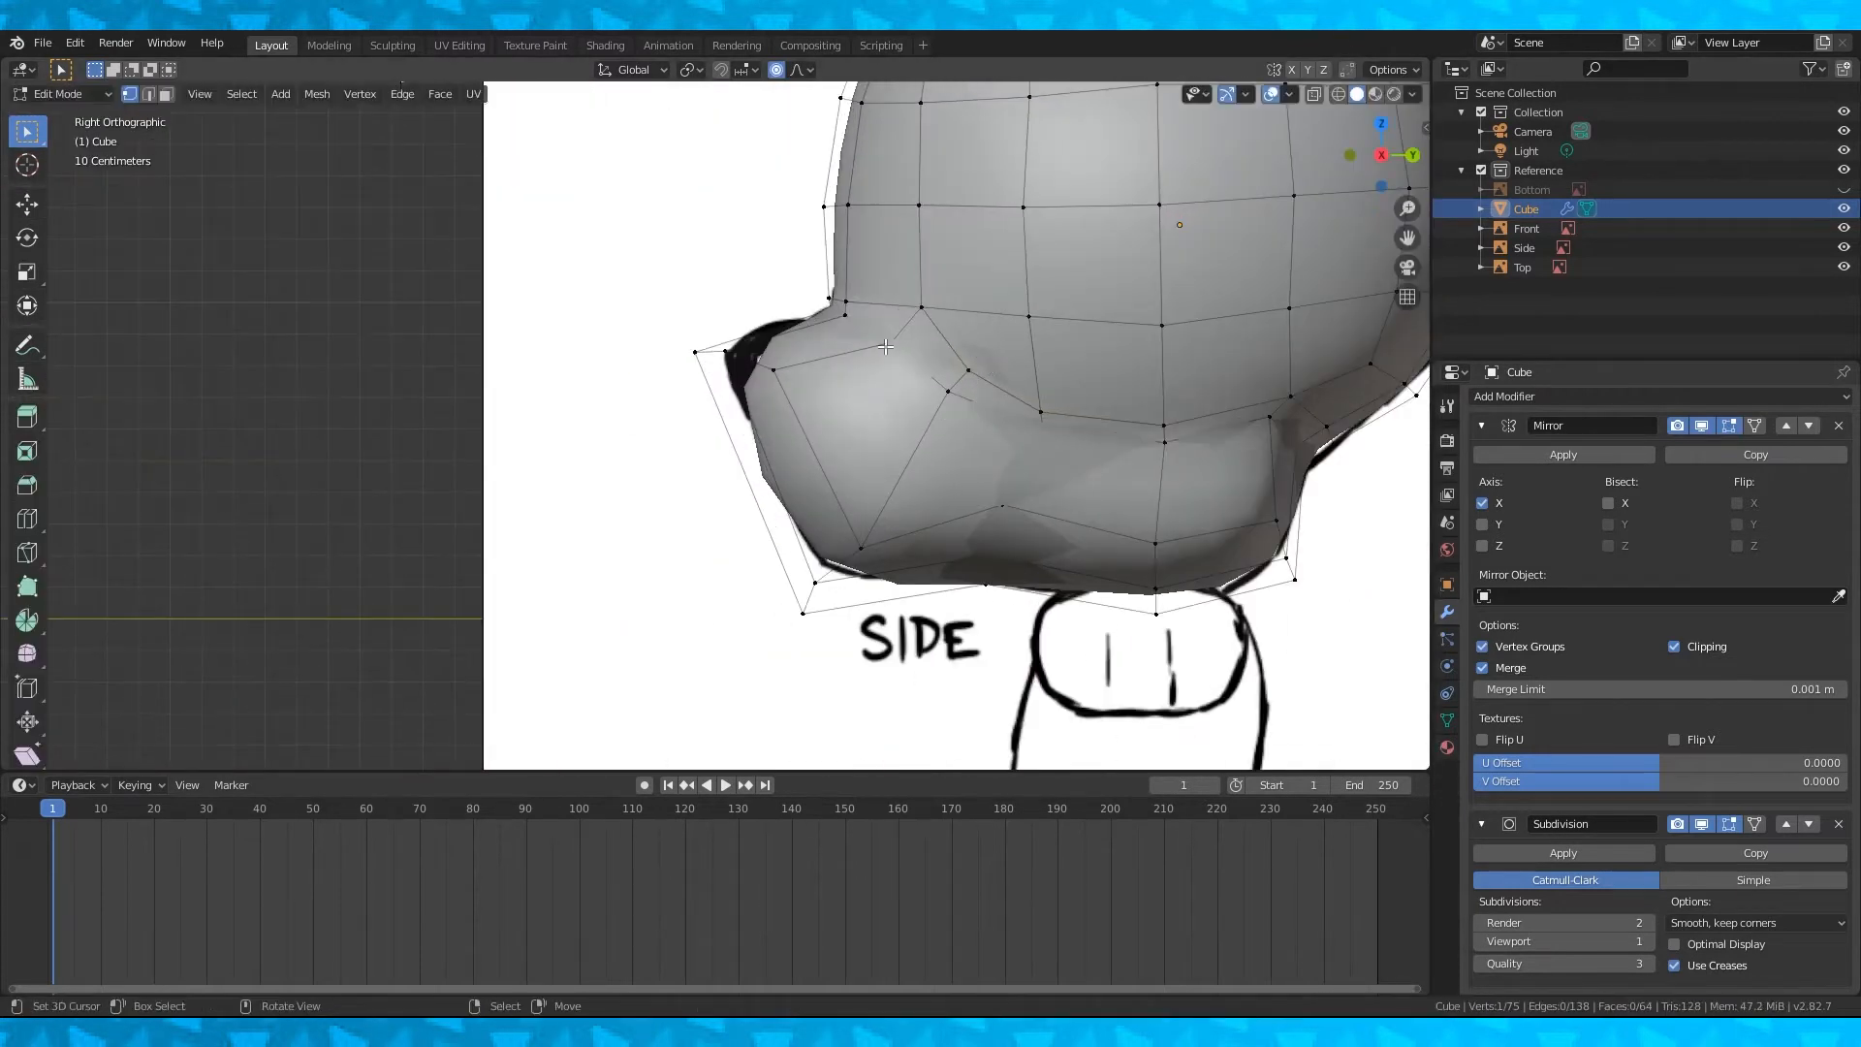
pyautogui.press('Tab')
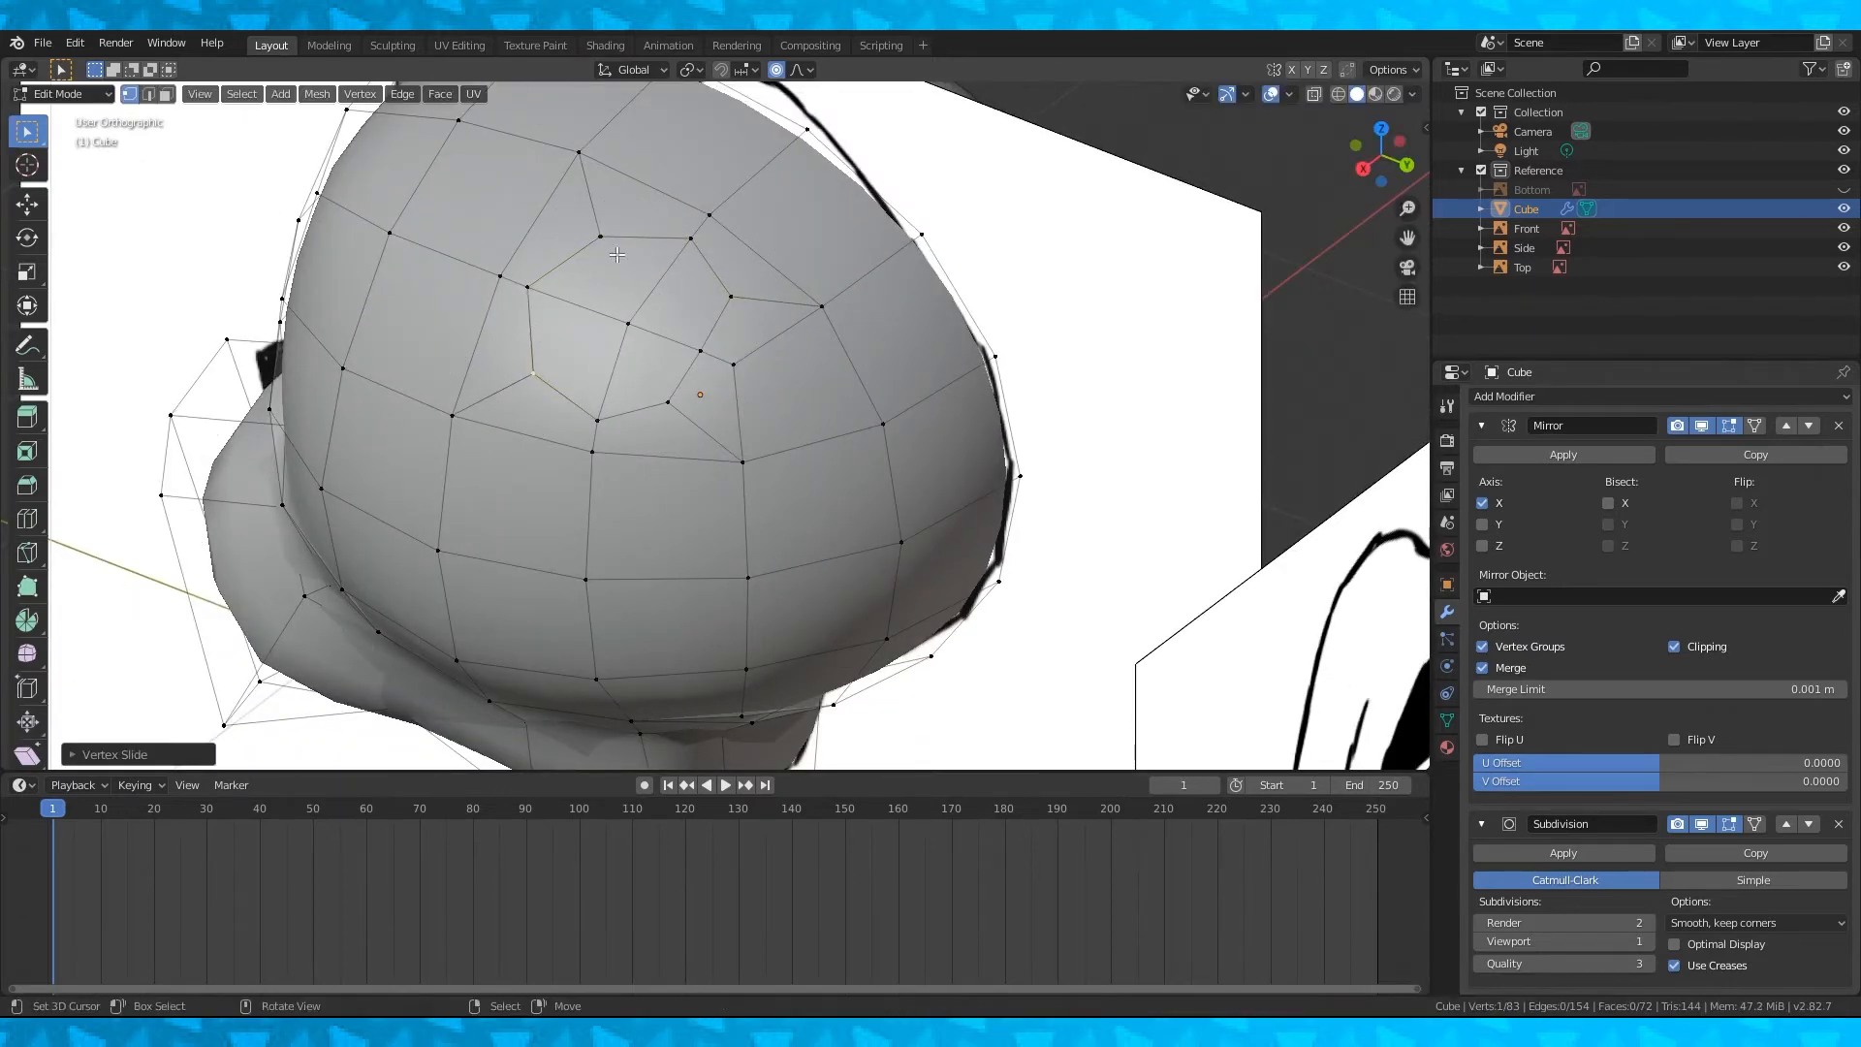
# - Add loop cuts around the muzzle and vertex-slide the new vertices into place
pyautogui.click(148, 93)
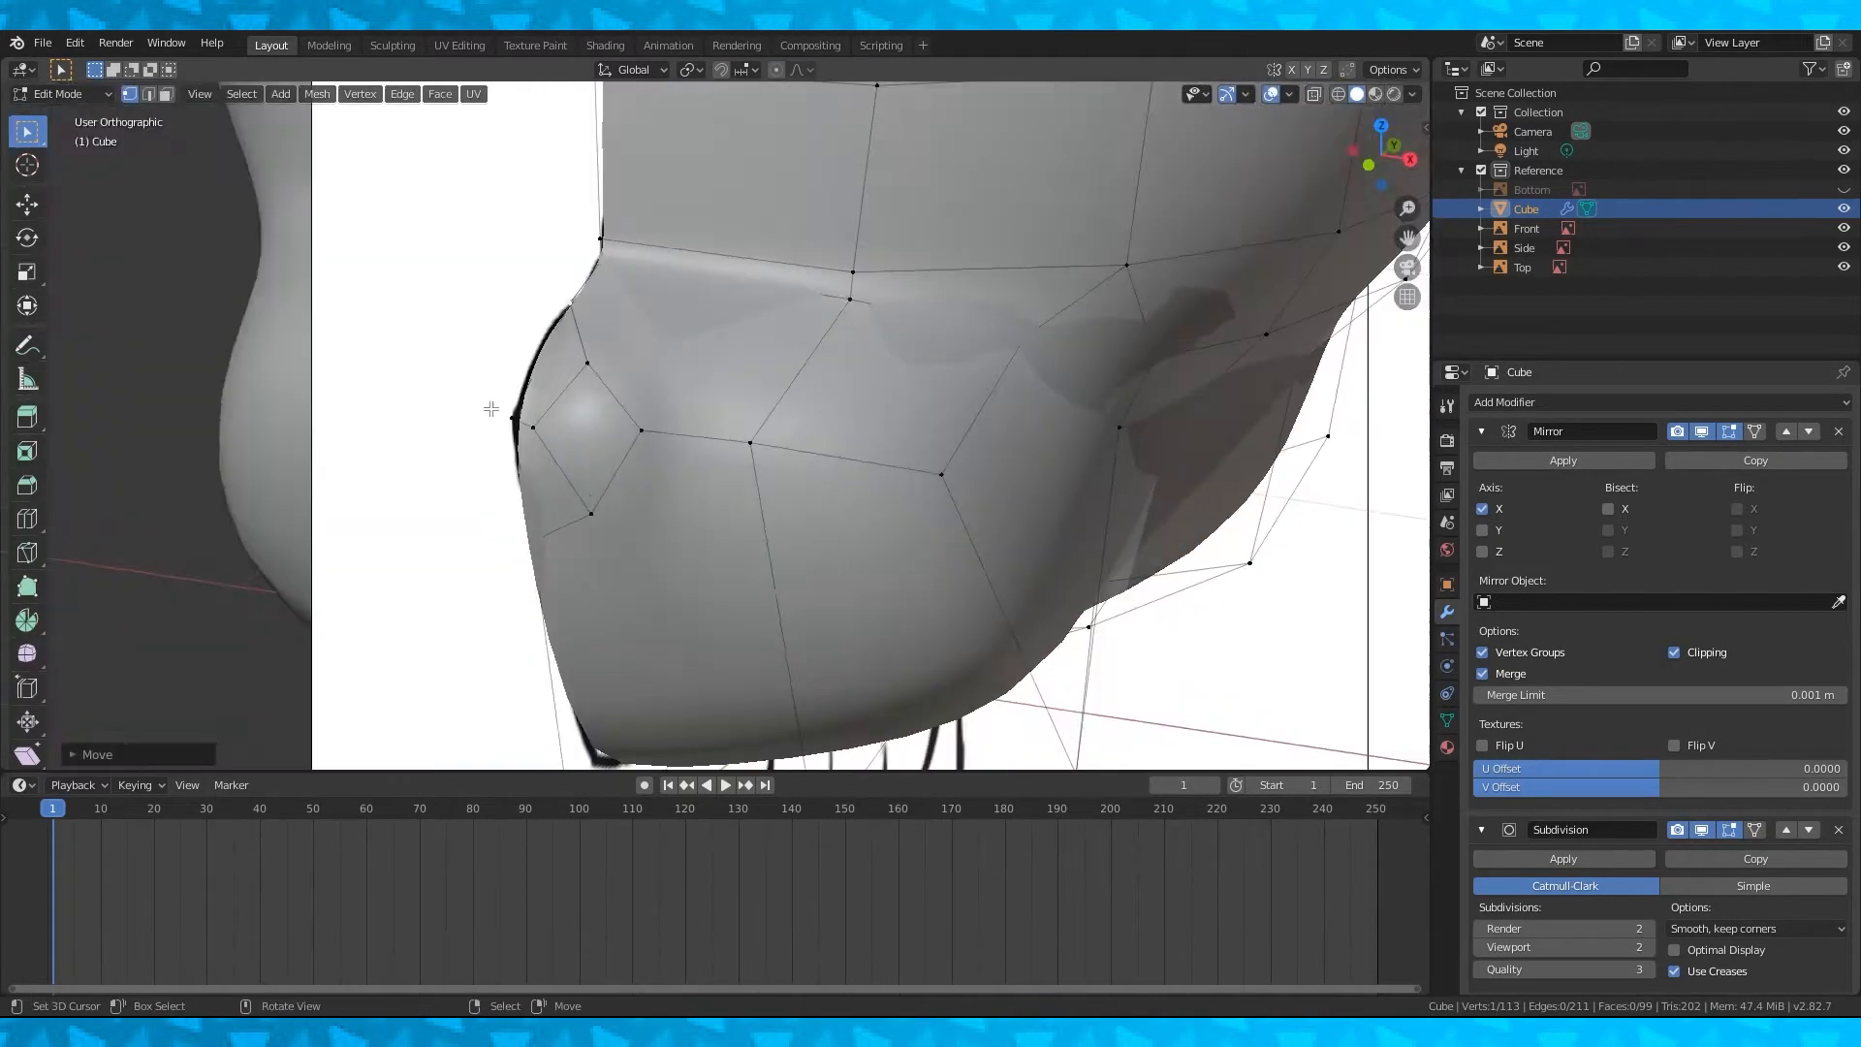
# - Move the muzzle tip vertices in top view to round off the snout
pyautogui.press('Numpad7')
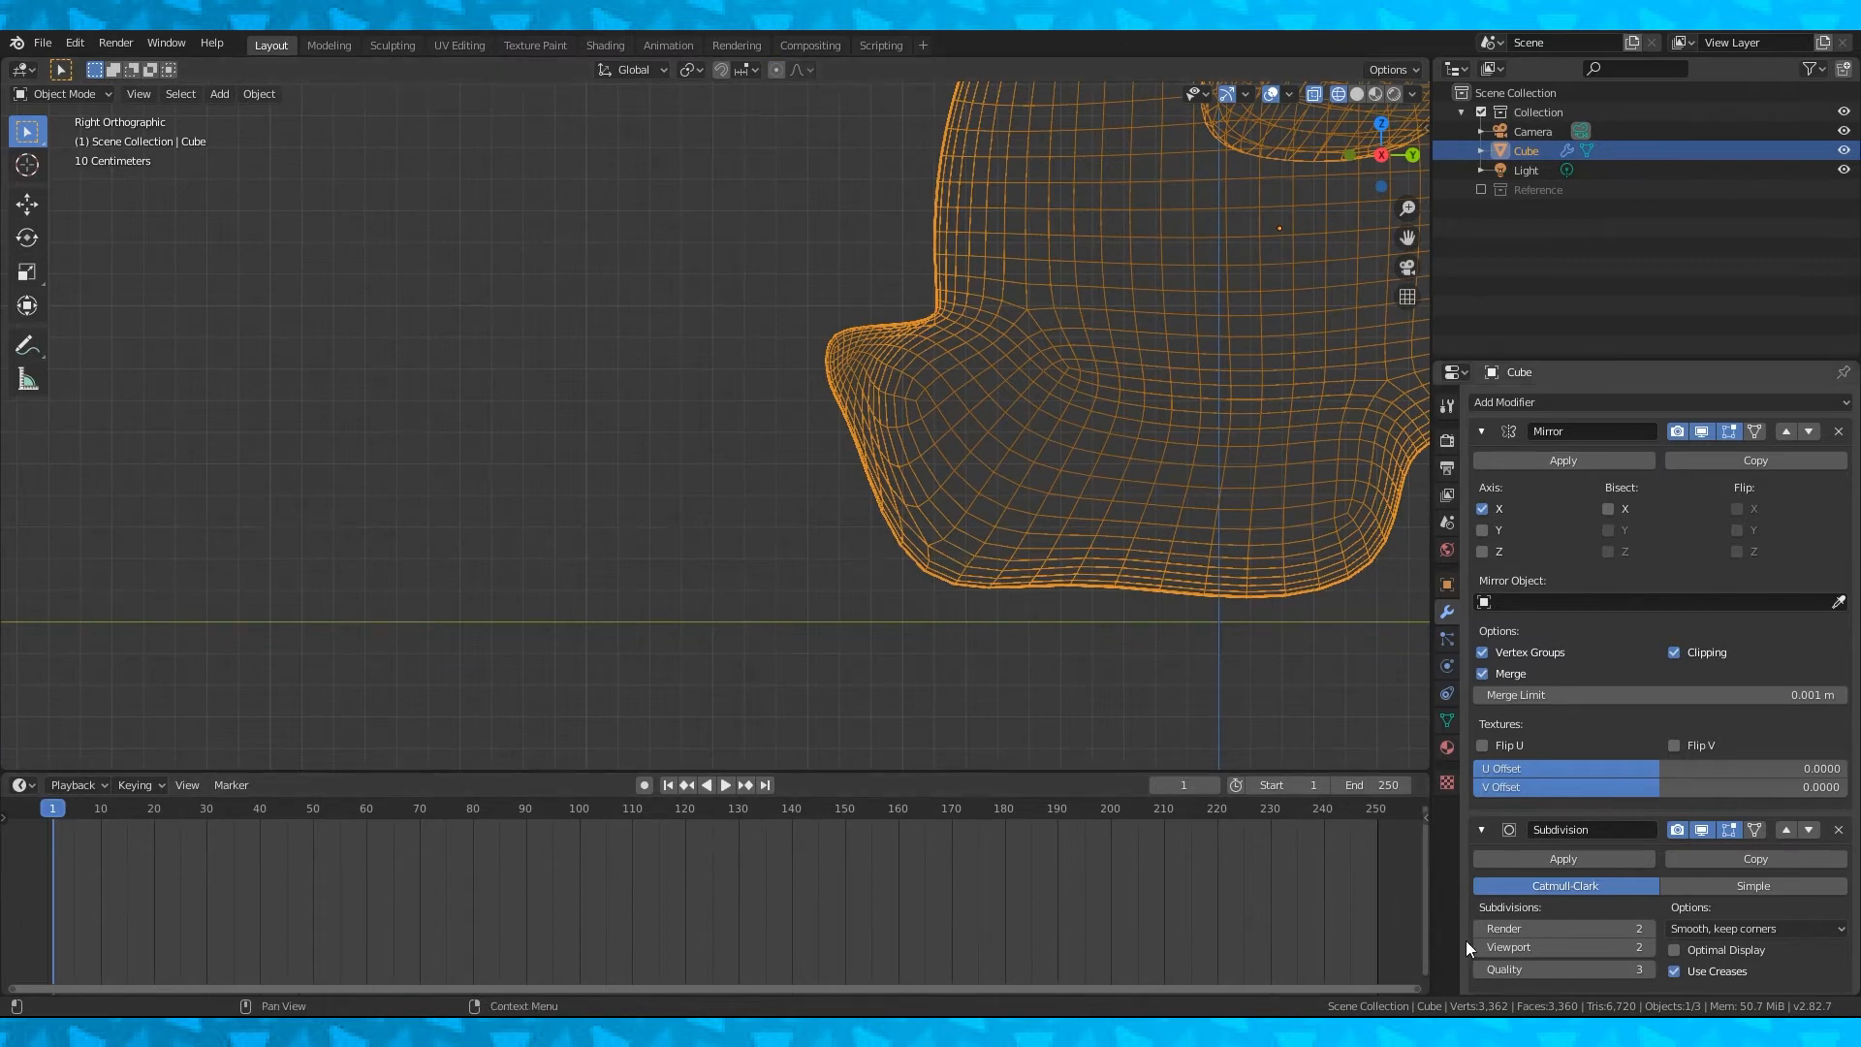
# - Re-enter Edit Mode on the head and dissolve the extra edges under the muzzle
pyautogui.press('Tab')
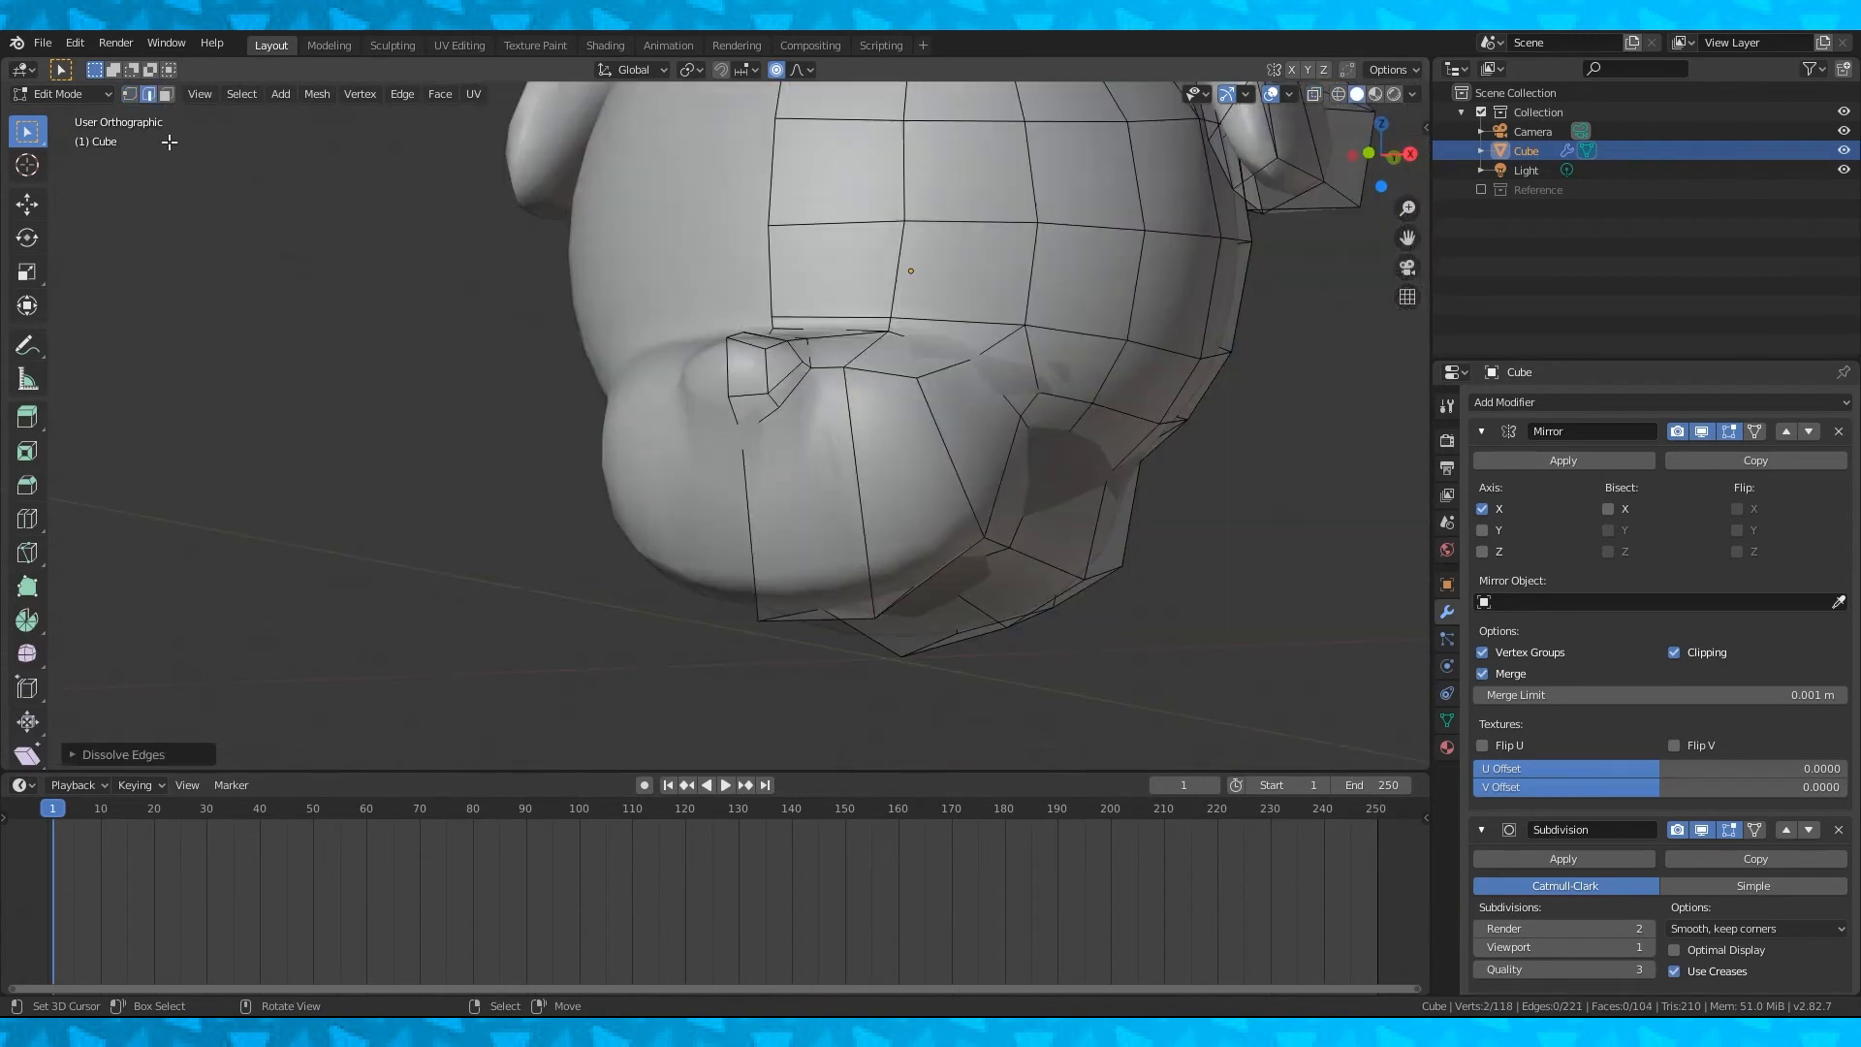
pyautogui.press('k')
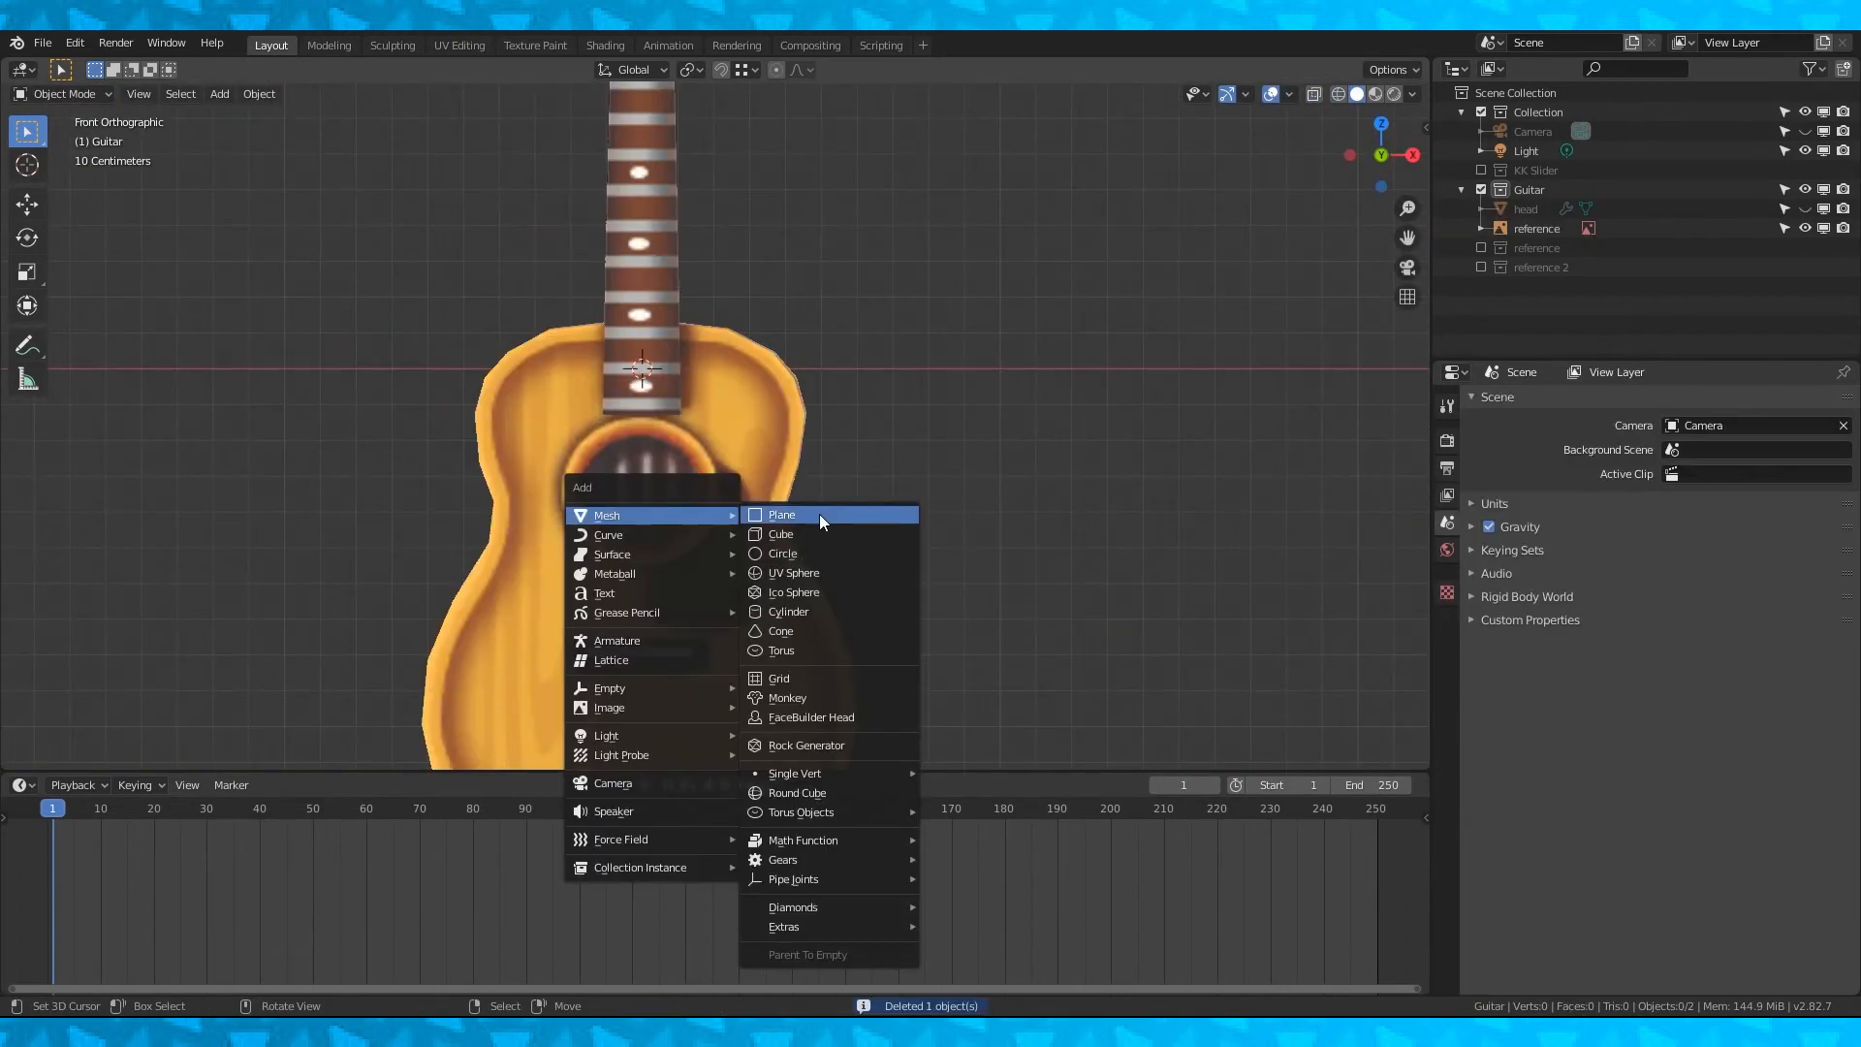
# - Add a circle, rotate it 90° on X and scale it to the guitar's sound hole, then extrude faces out to the body outline
pyautogui.click(781, 553)
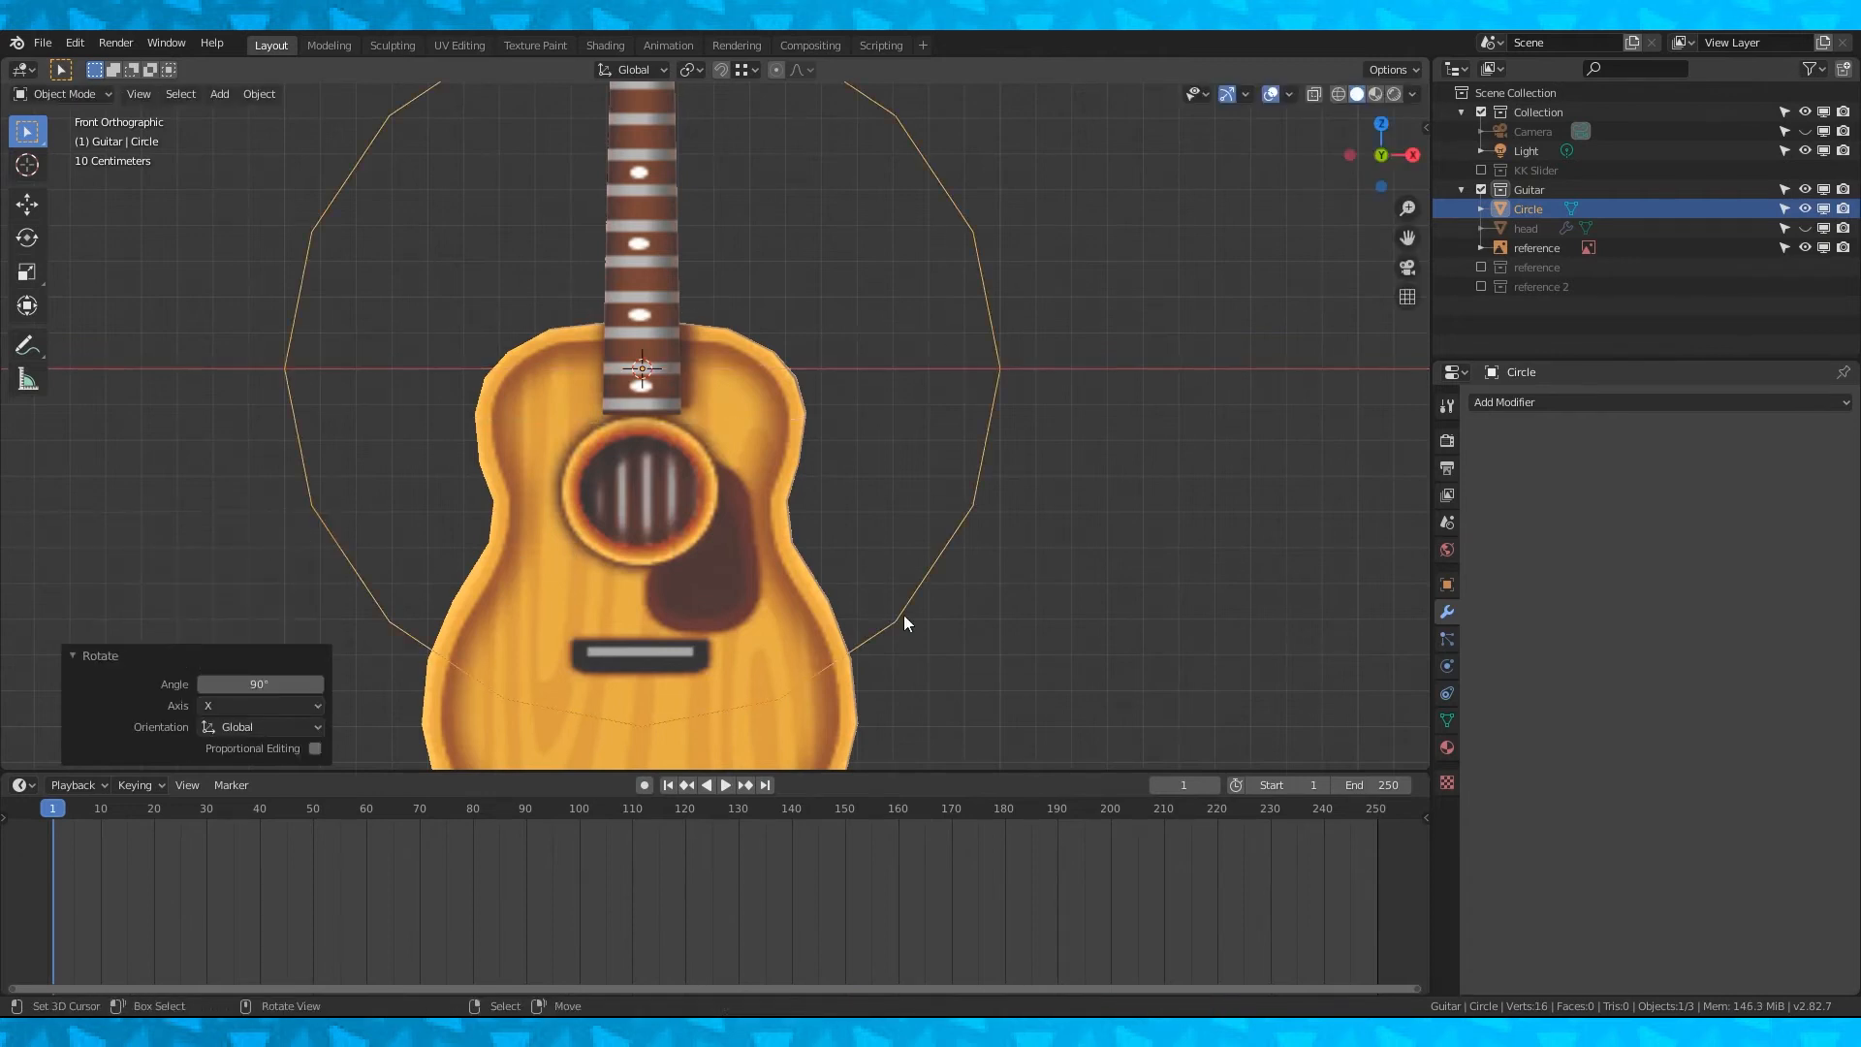
pyautogui.press('s')
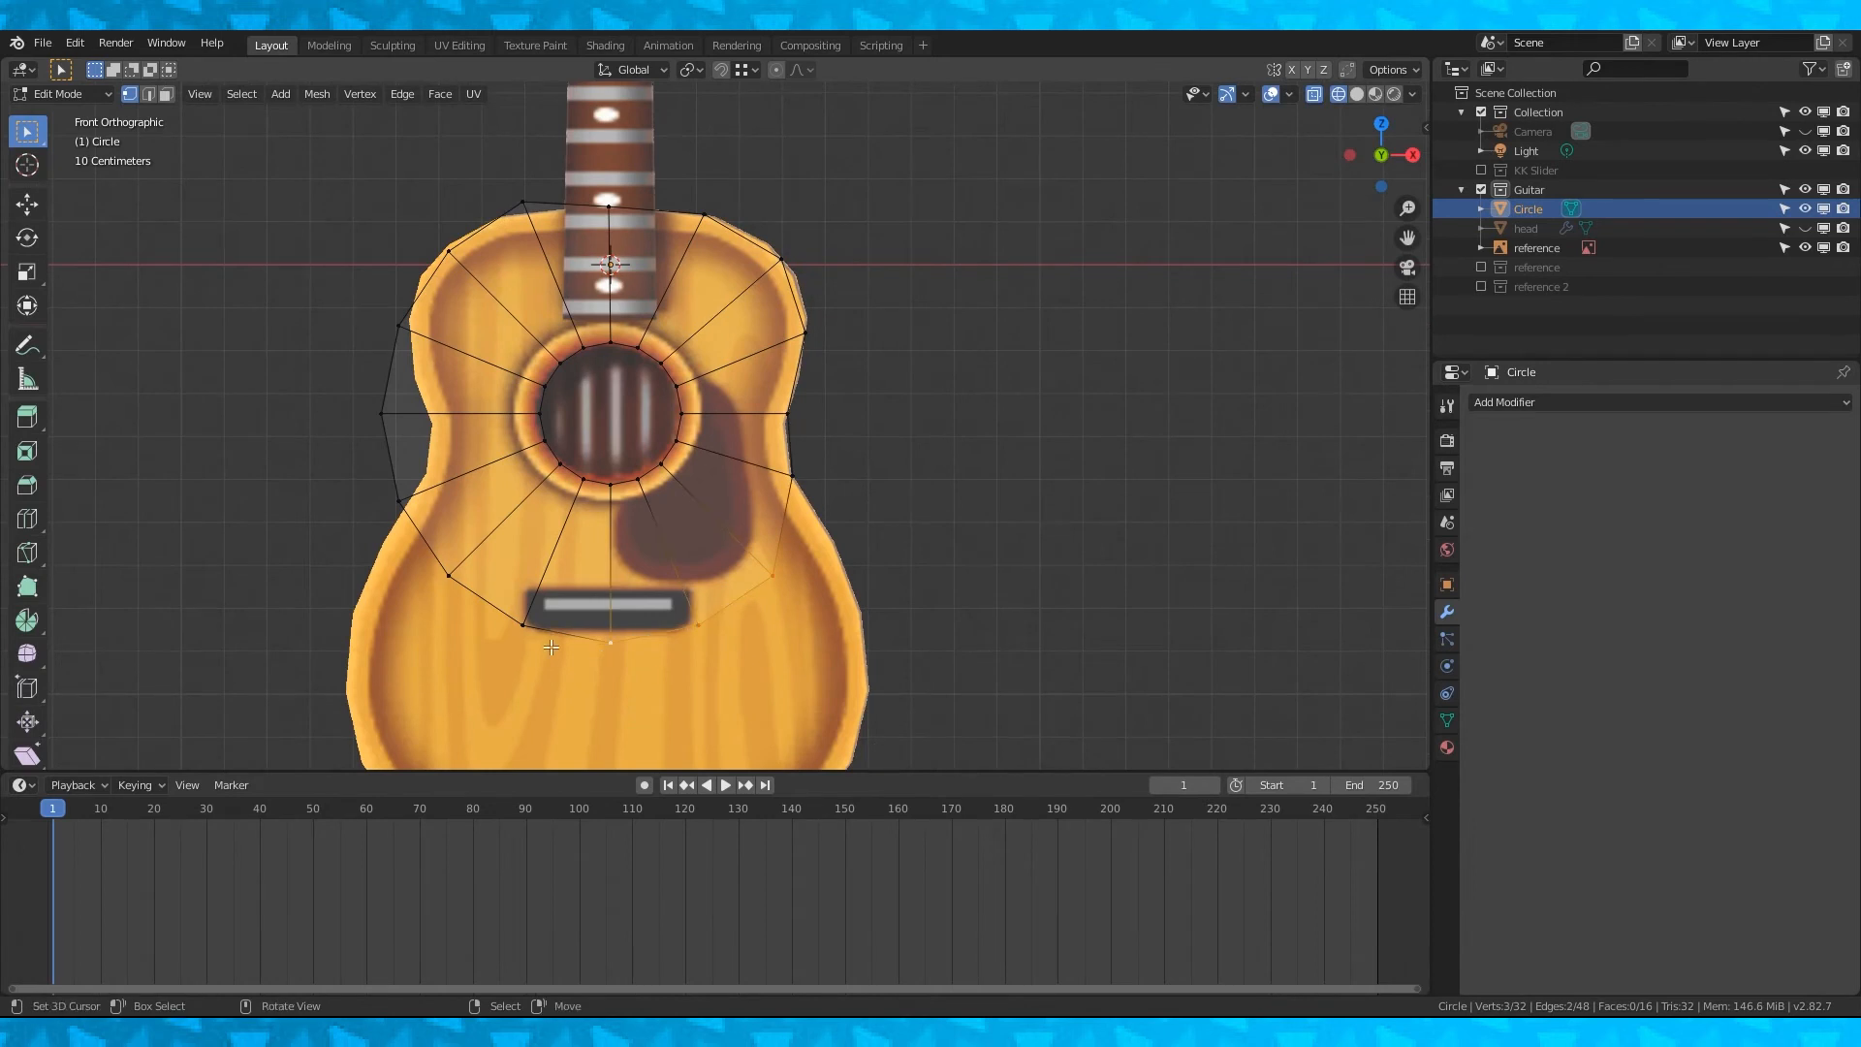
pyautogui.press('x')
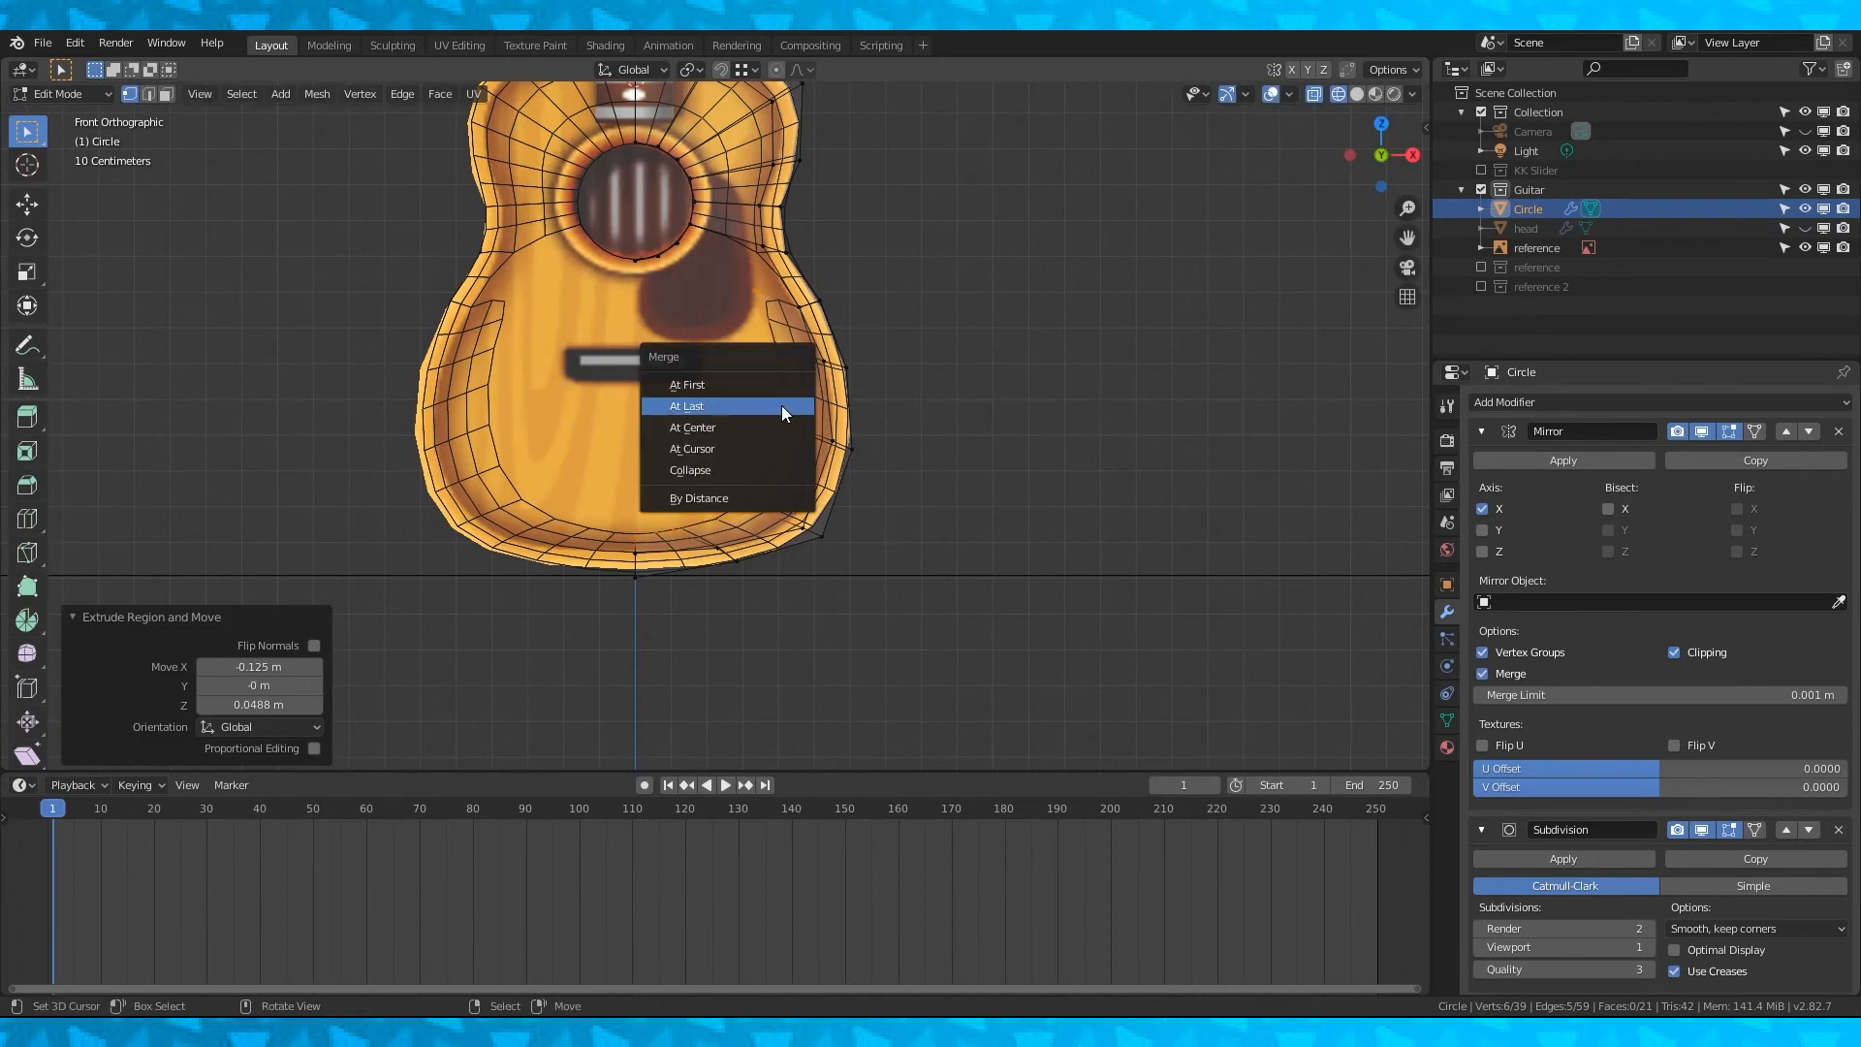
# - Merge the guitar body's bottom vertices at the last one and slide a new edge into place
pyautogui.click(692, 426)
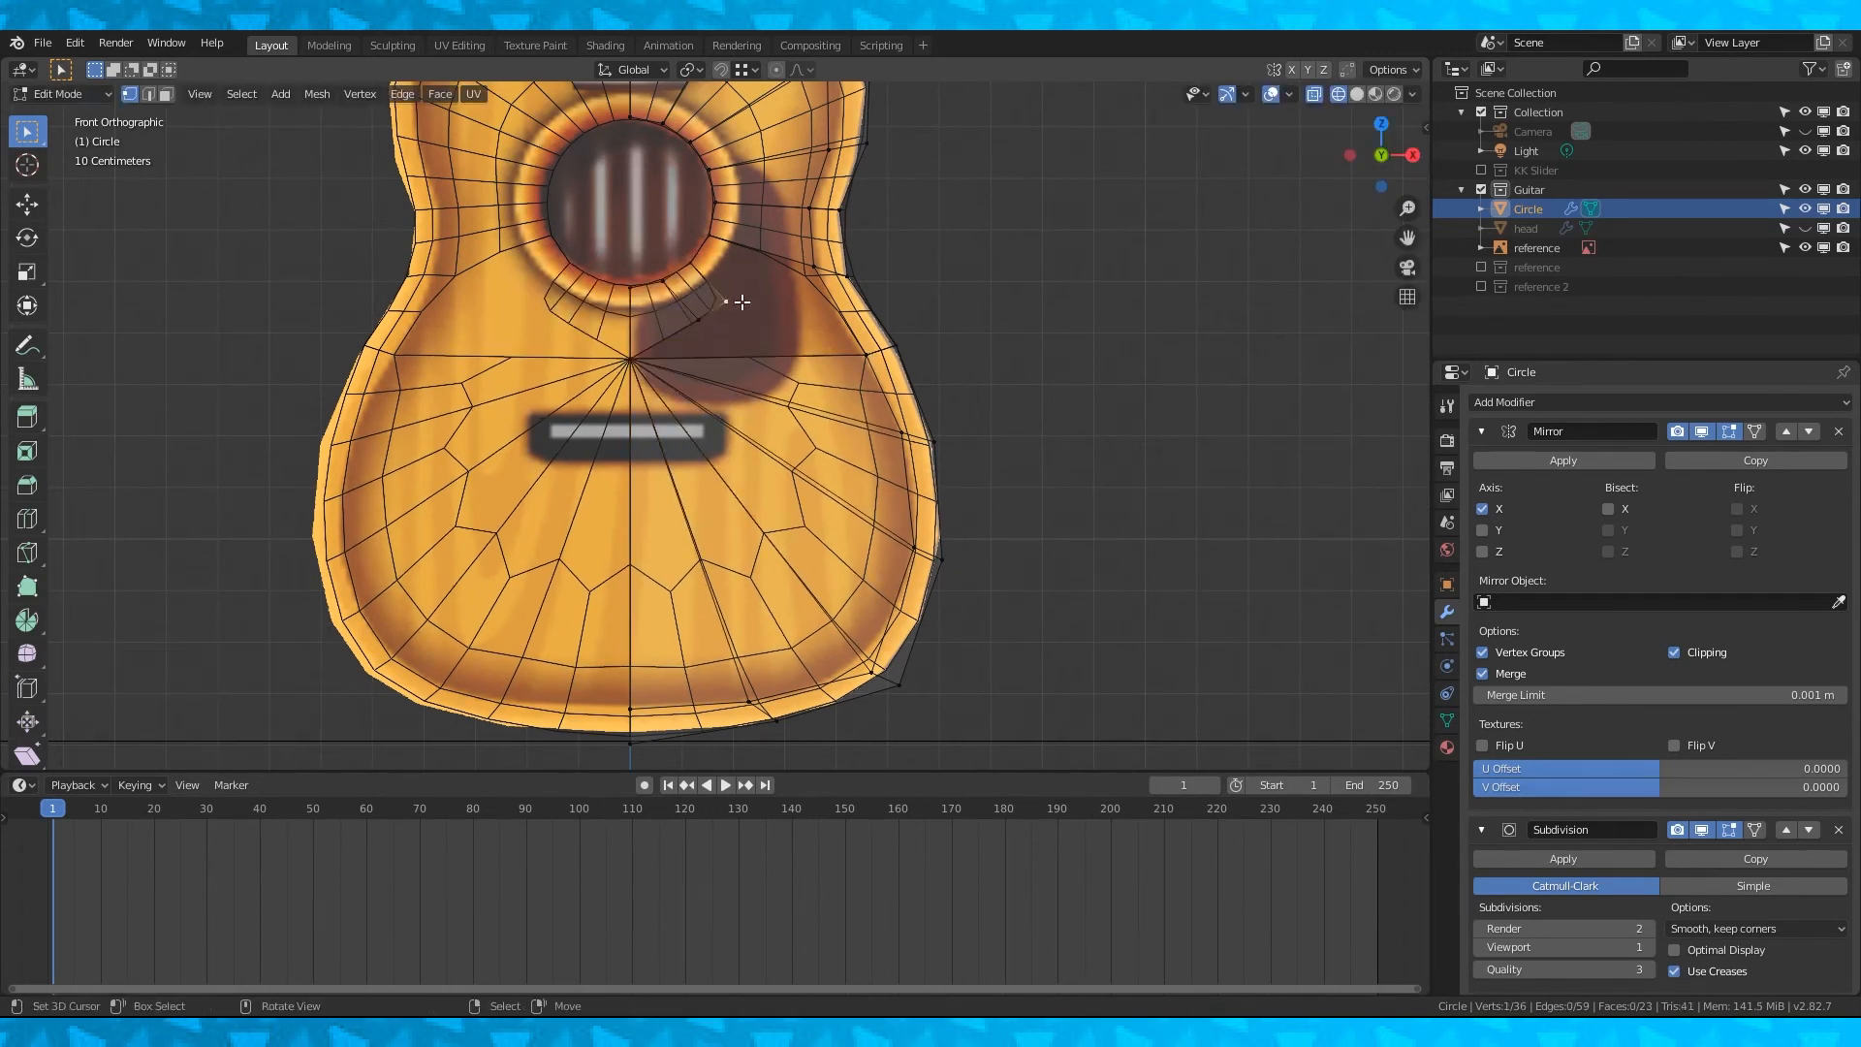
pyautogui.click(688, 303)
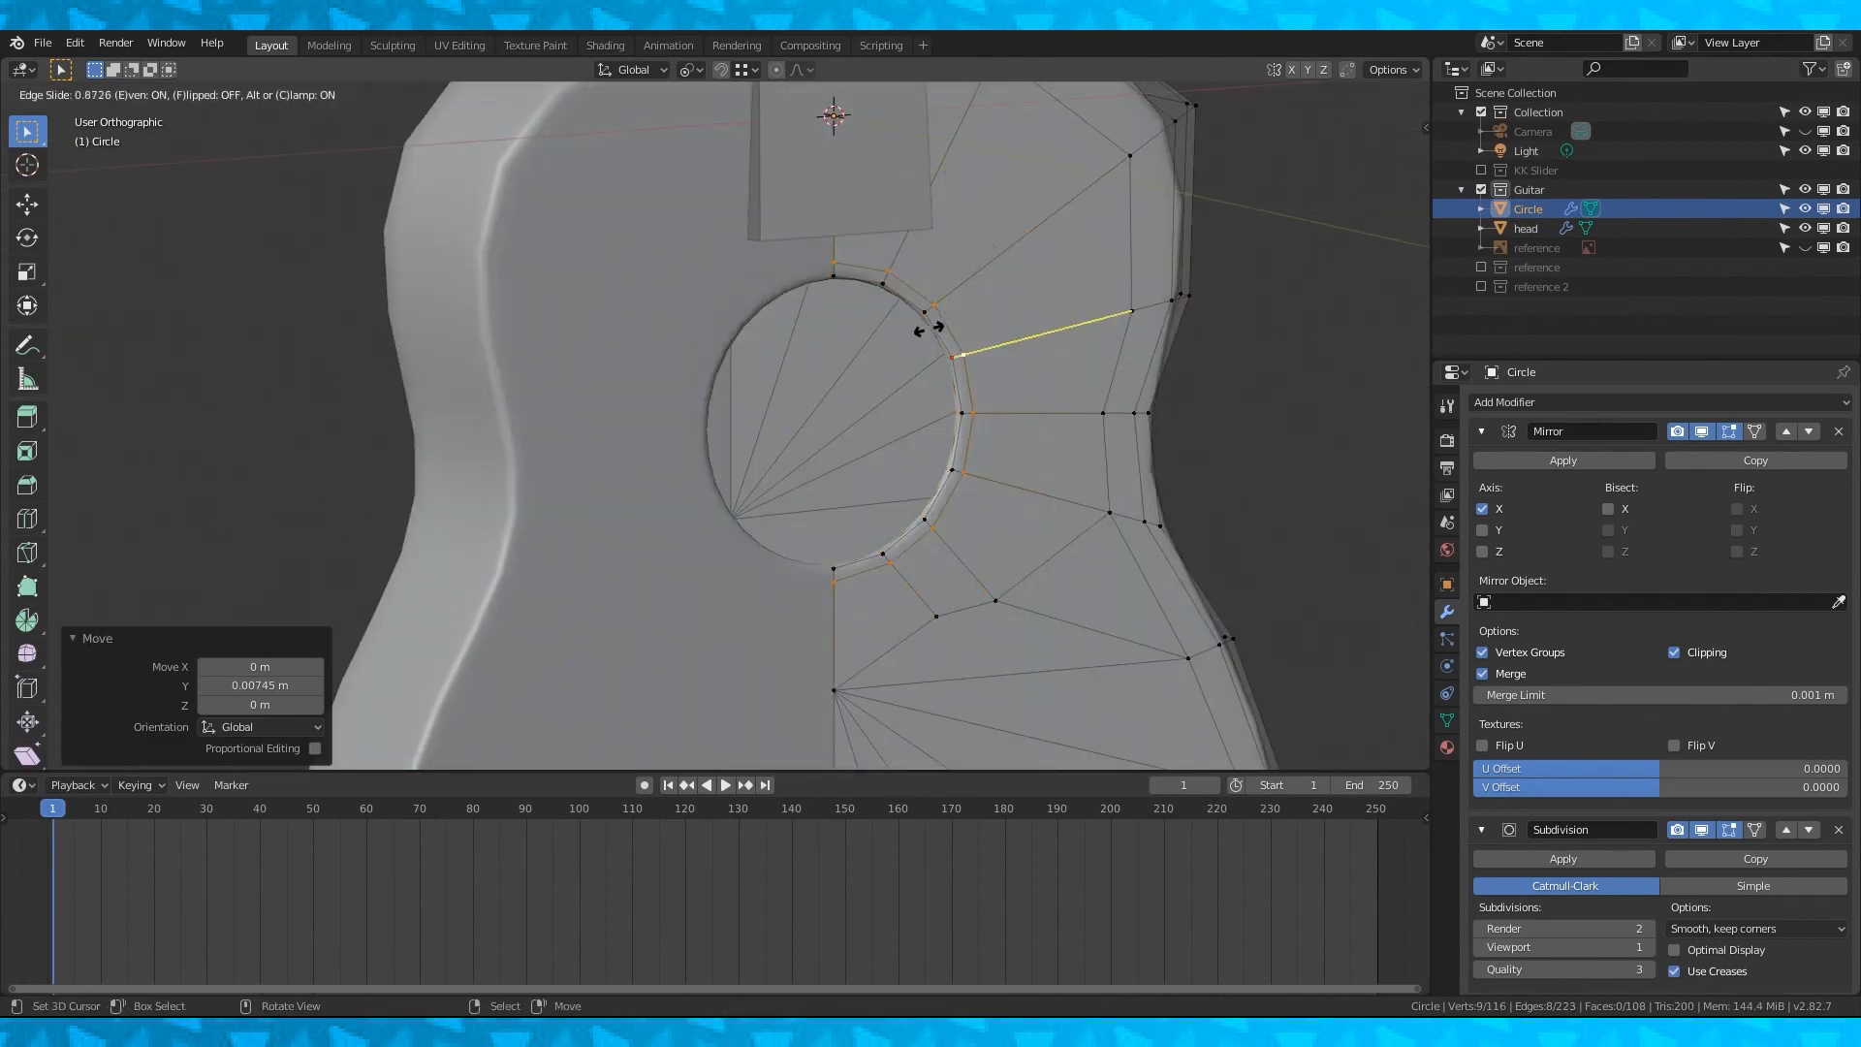
# - Return to Object Mode to view the thickened guitar body with its recessed sound hole
pyautogui.press('Tab')
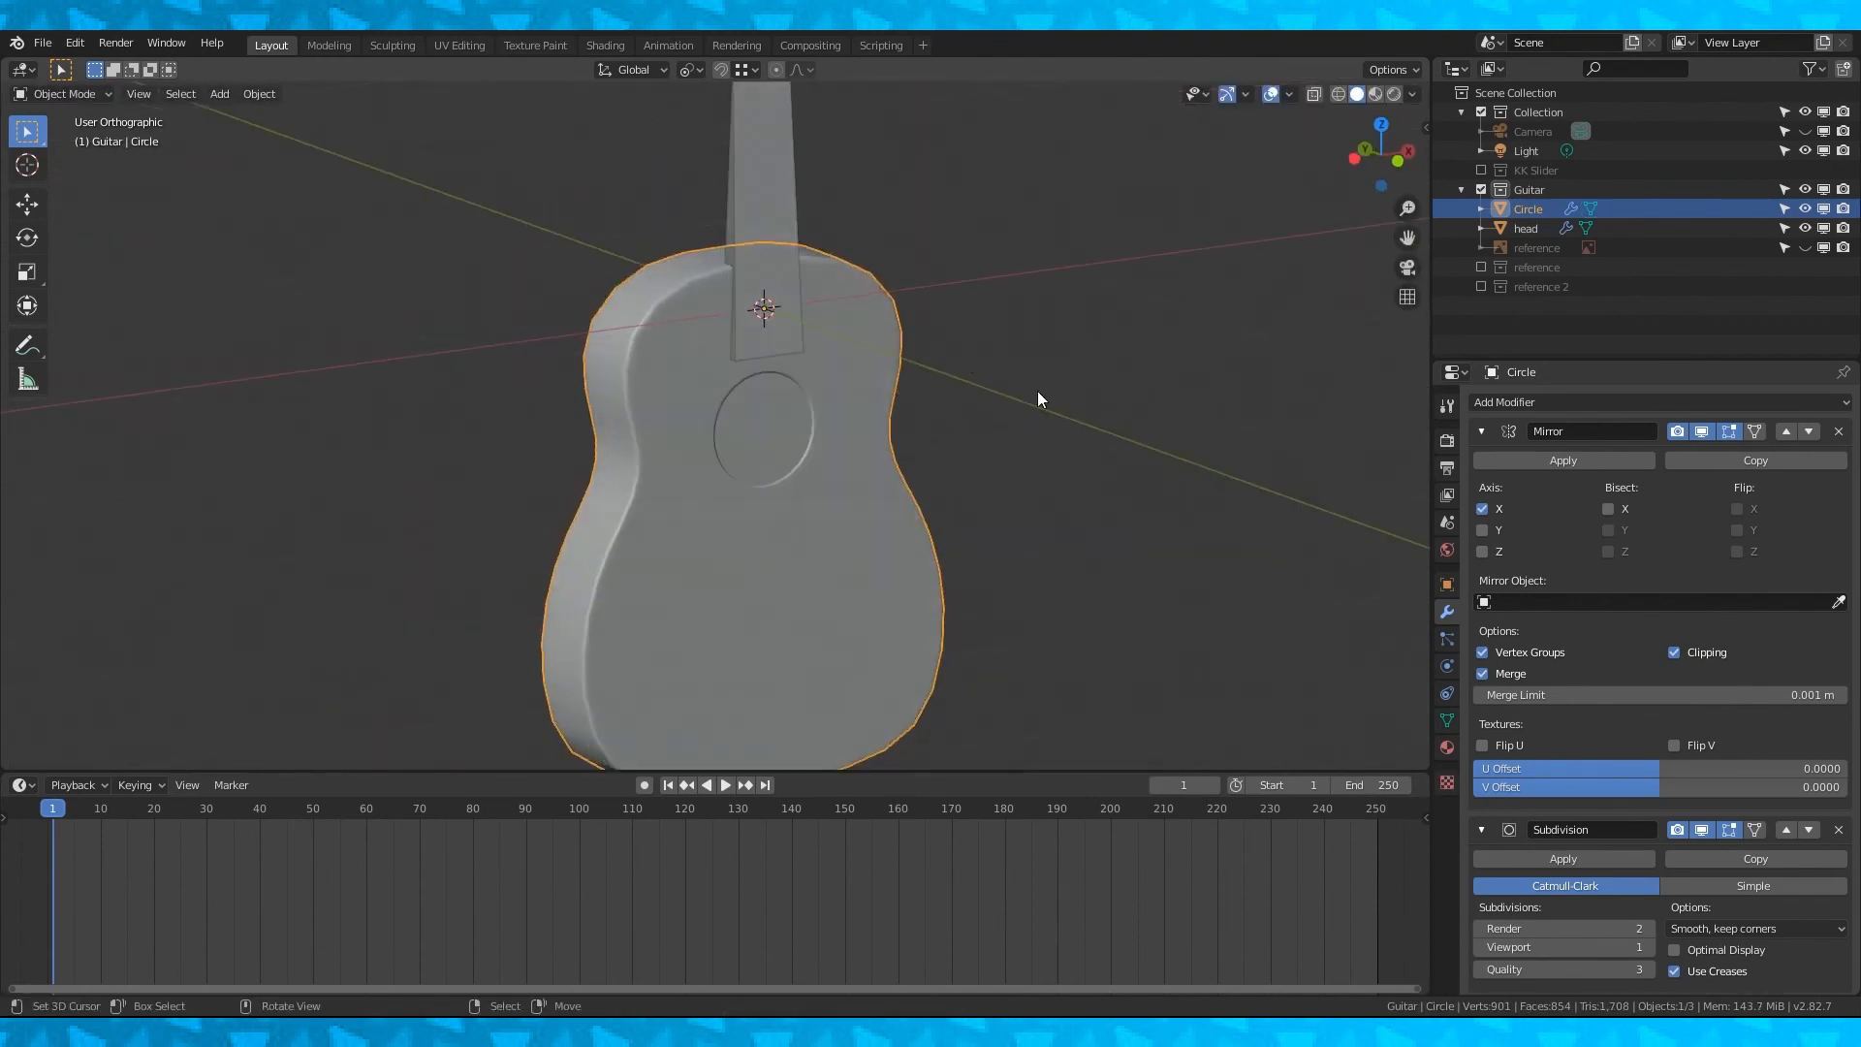